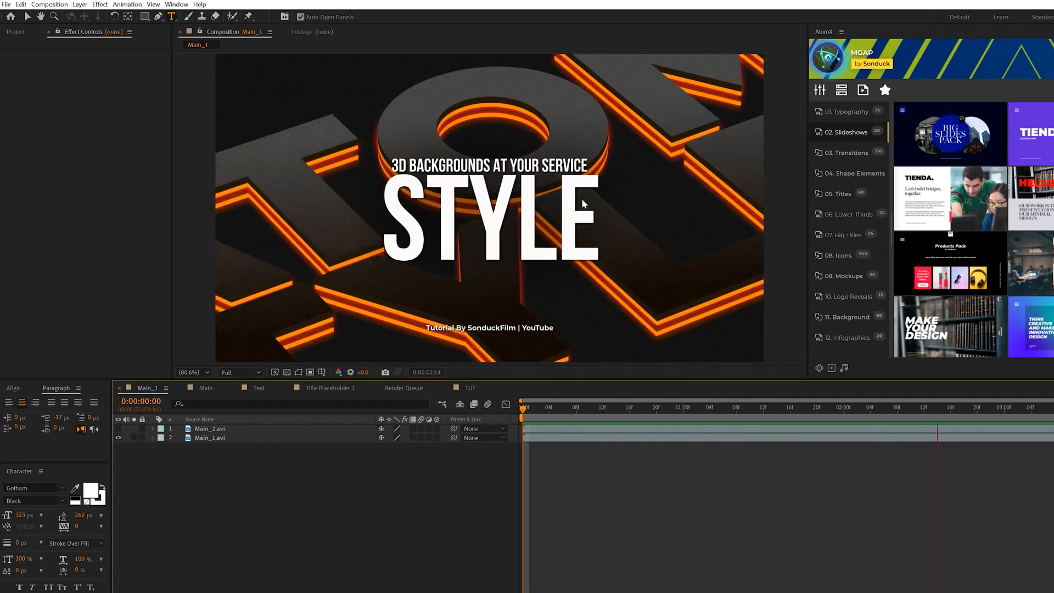
Step: Switch to the TUT composition and inspect the DUCK STYLE text and BG layers
click(469, 387)
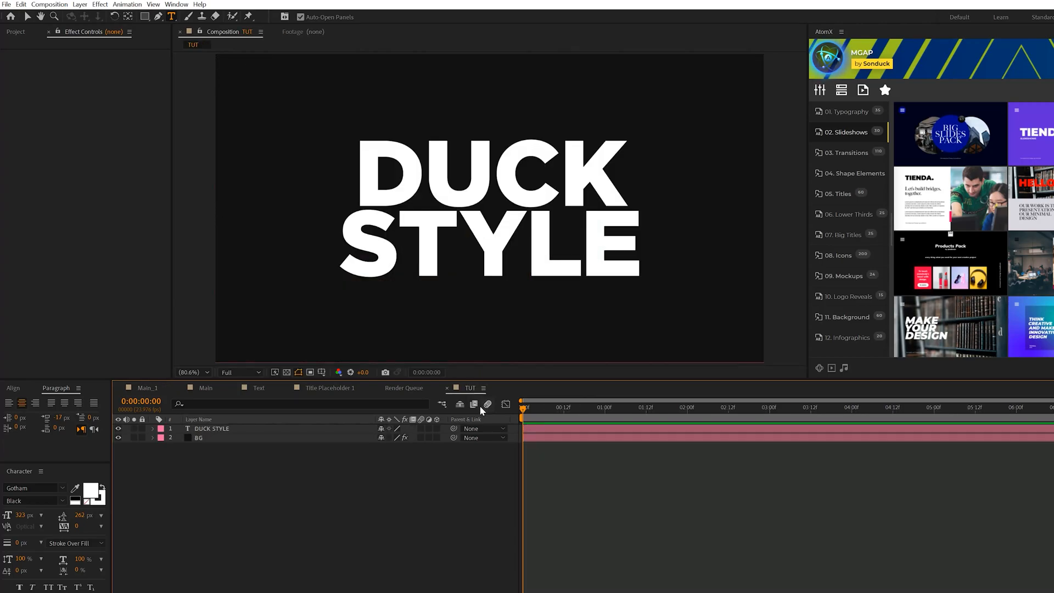
click(212, 429)
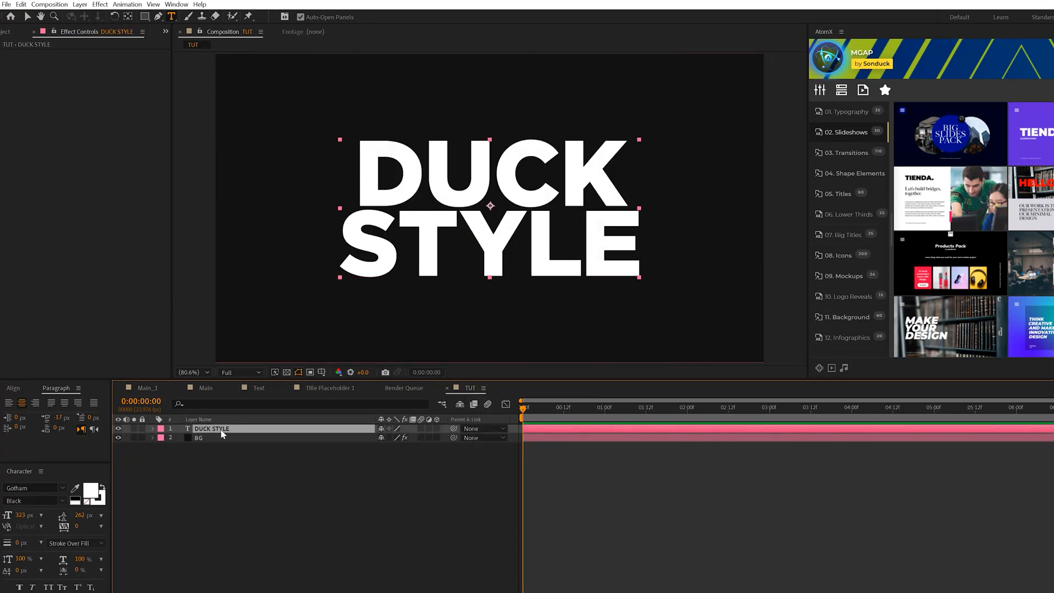
click(198, 438)
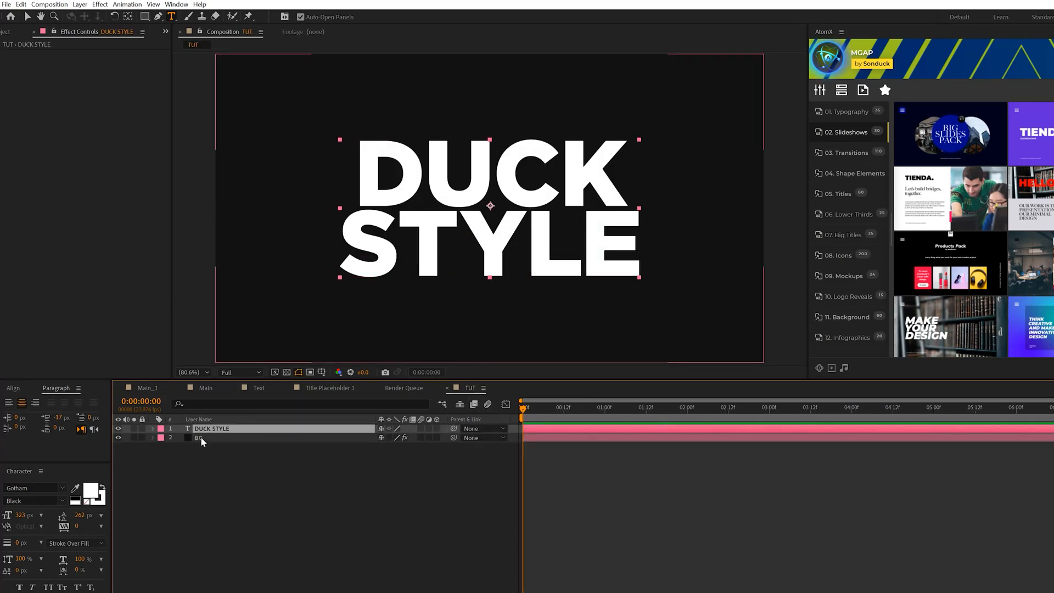
click(198, 438)
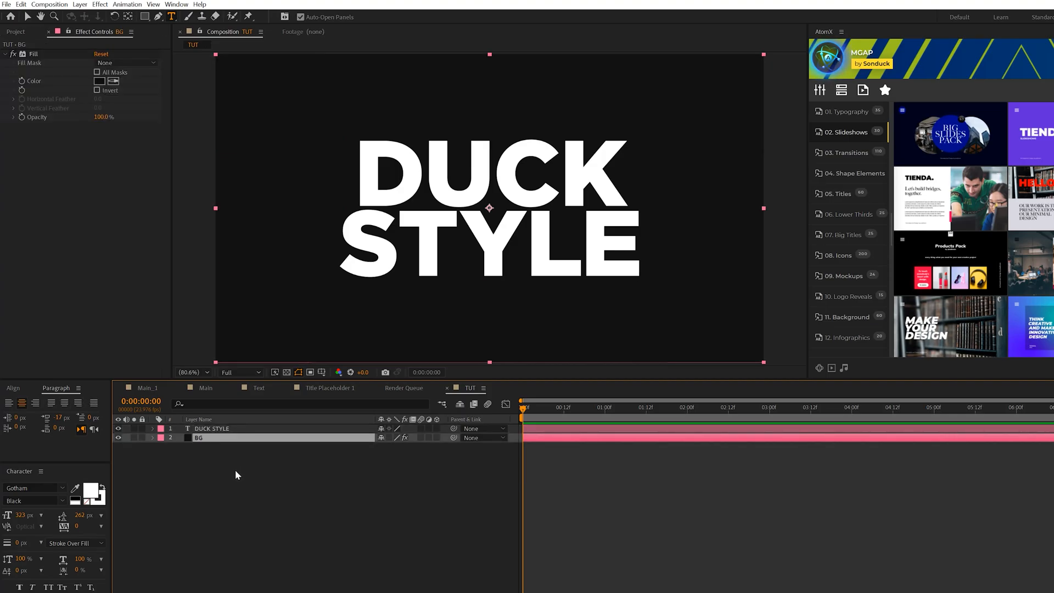
Step: Enable 3D on DUCK STYLE and give its Z Rotation the expression time*5
click(210, 428)
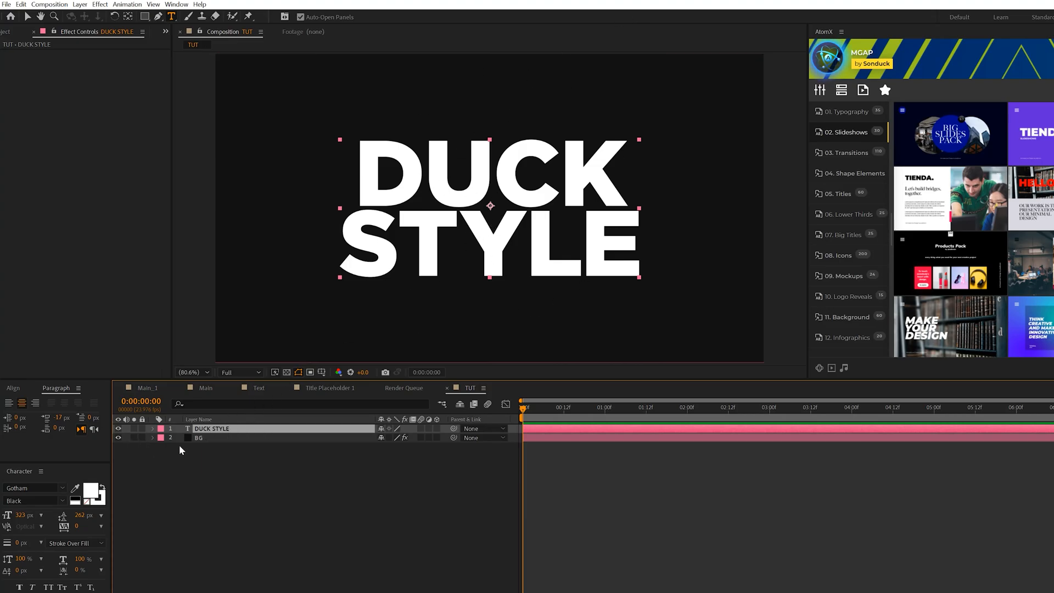
click(437, 429)
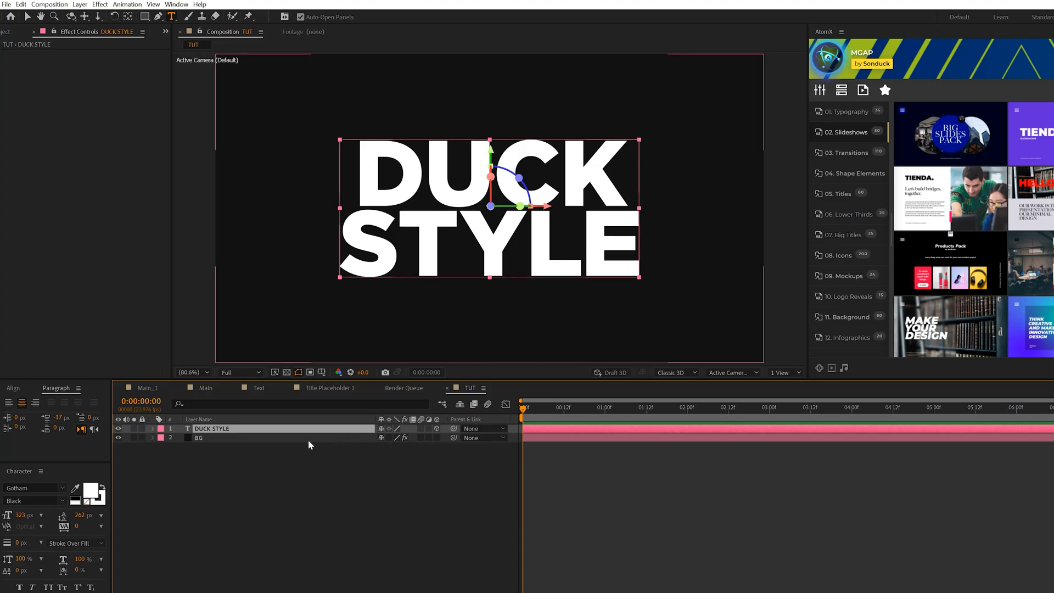
click(153, 428)
text(time*)
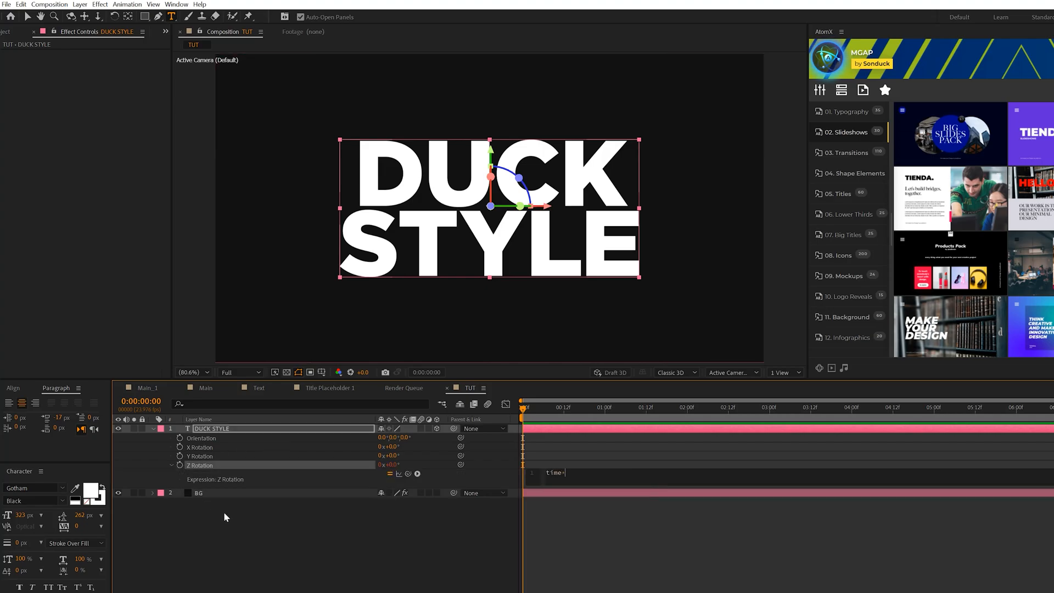
text(5)
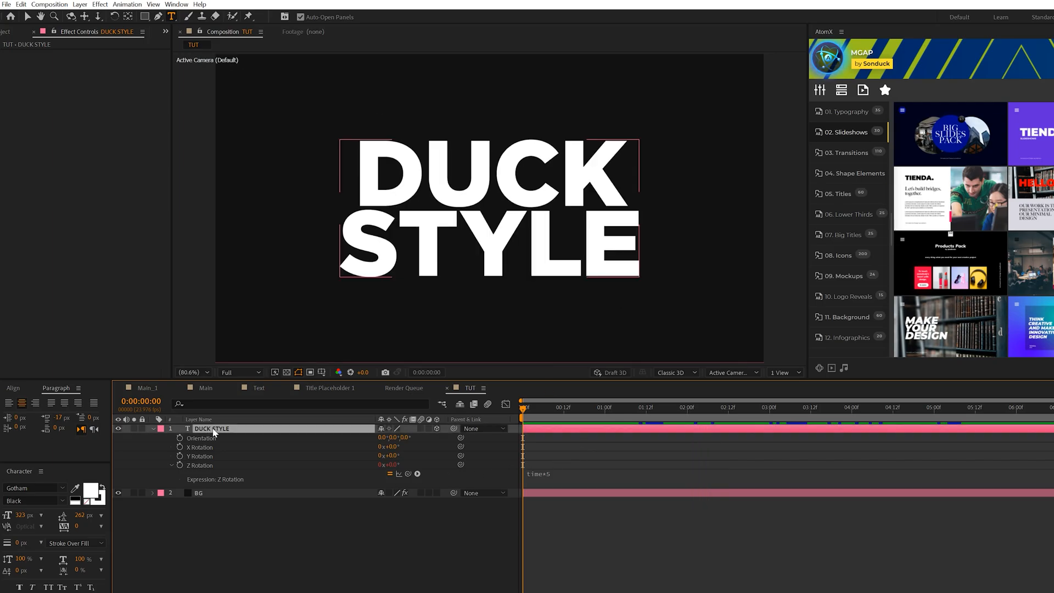
click(210, 428)
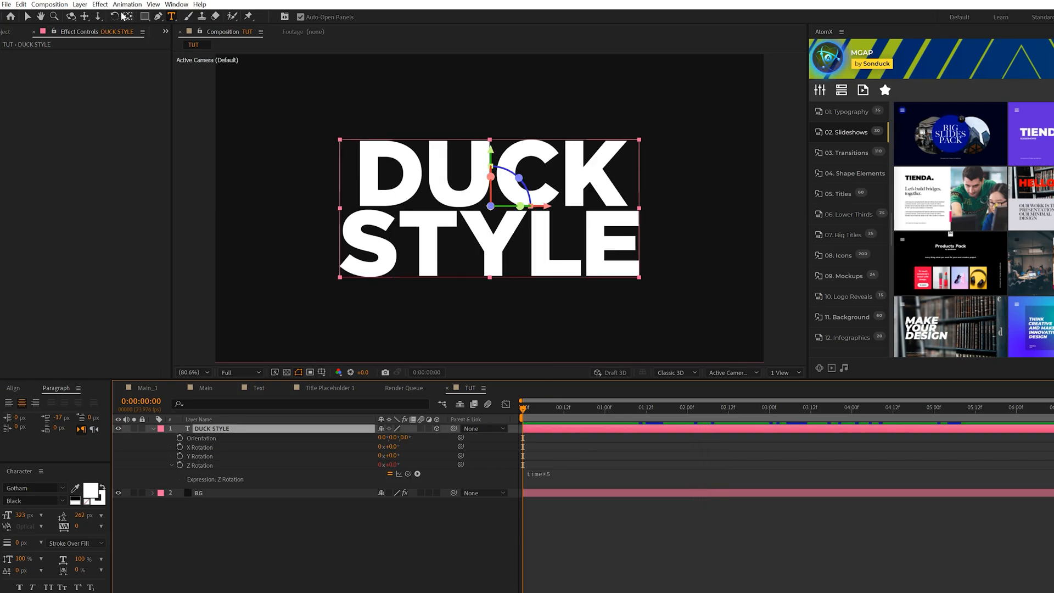
Step: Apply a Gradient Ramp with start colour 4D4D4D and end colour 140900
click(99, 3)
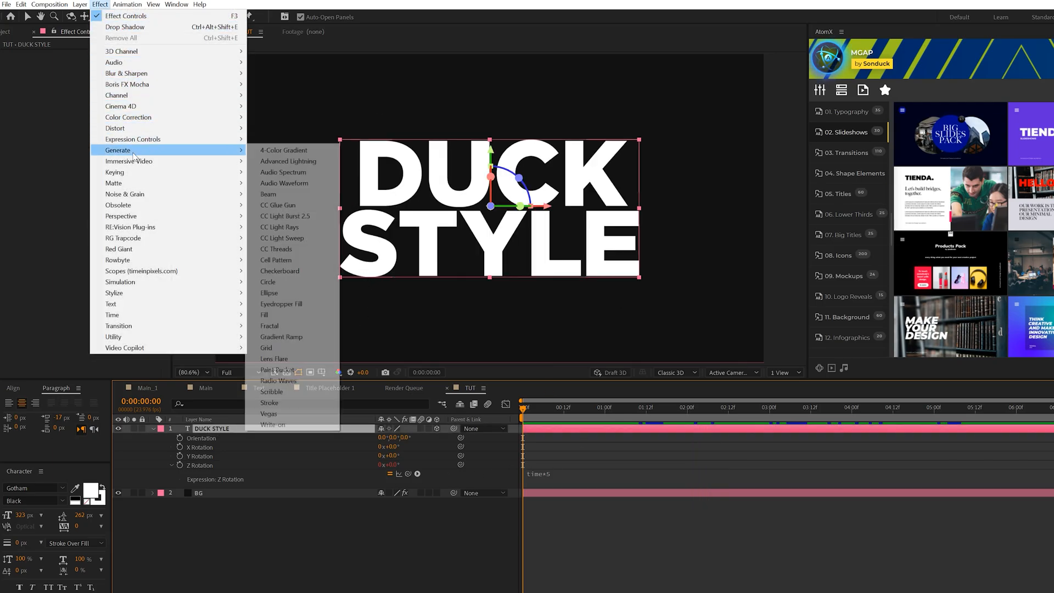
click(281, 337)
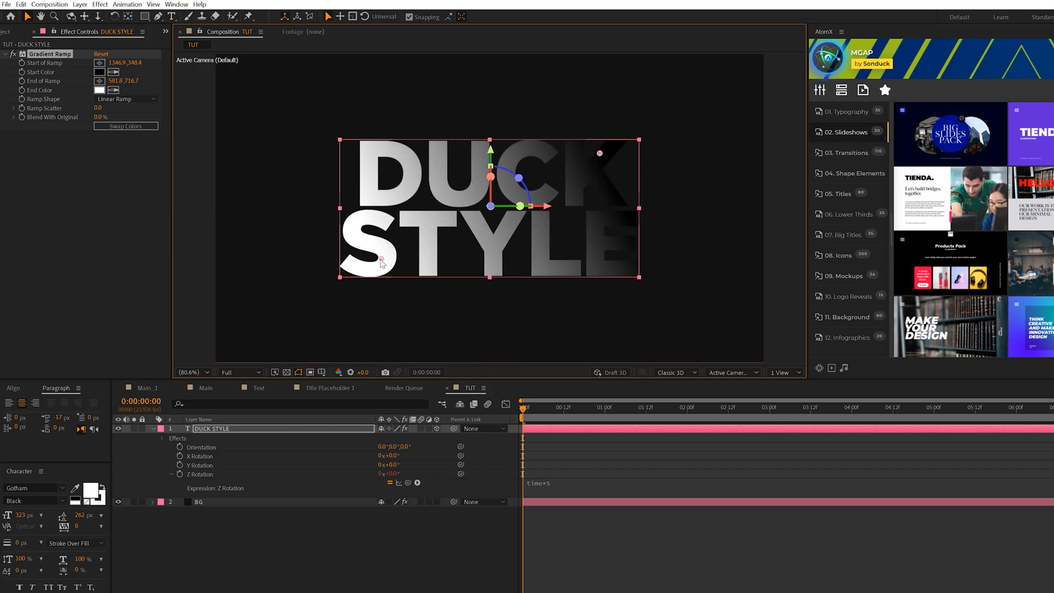
click(99, 72)
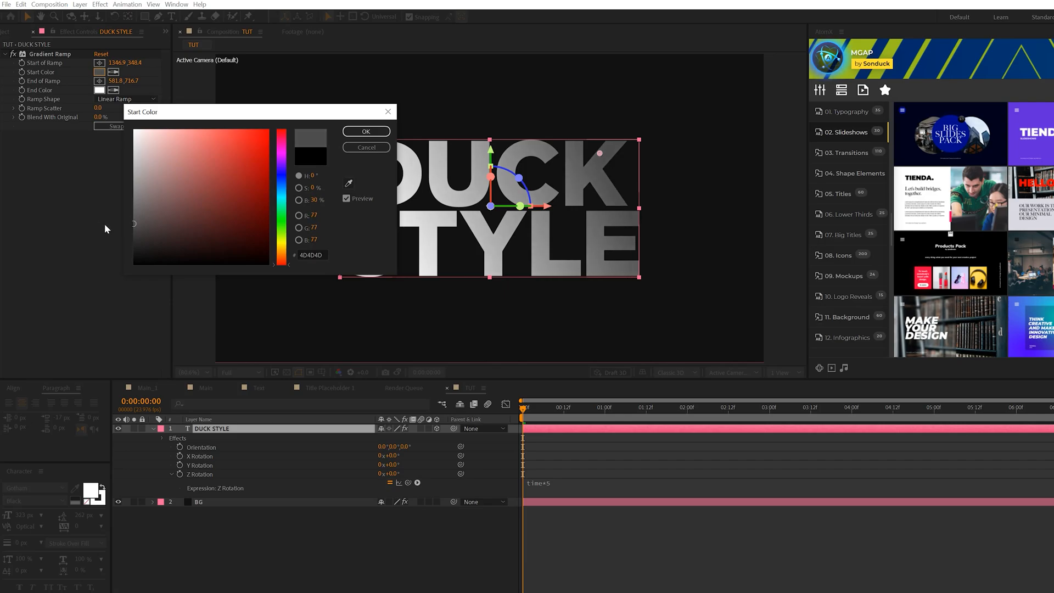
click(366, 131)
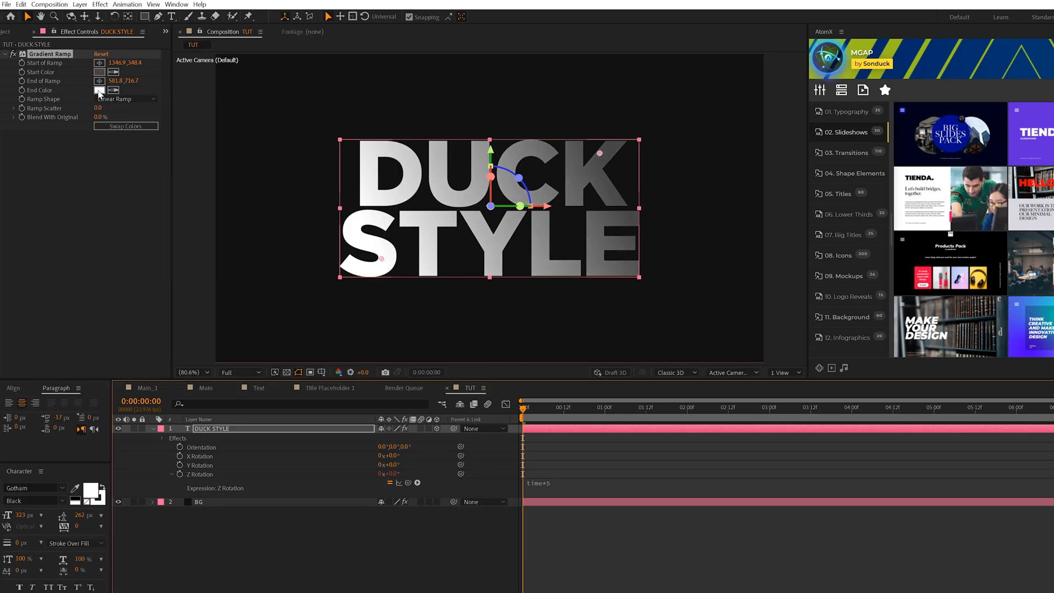
click(99, 90)
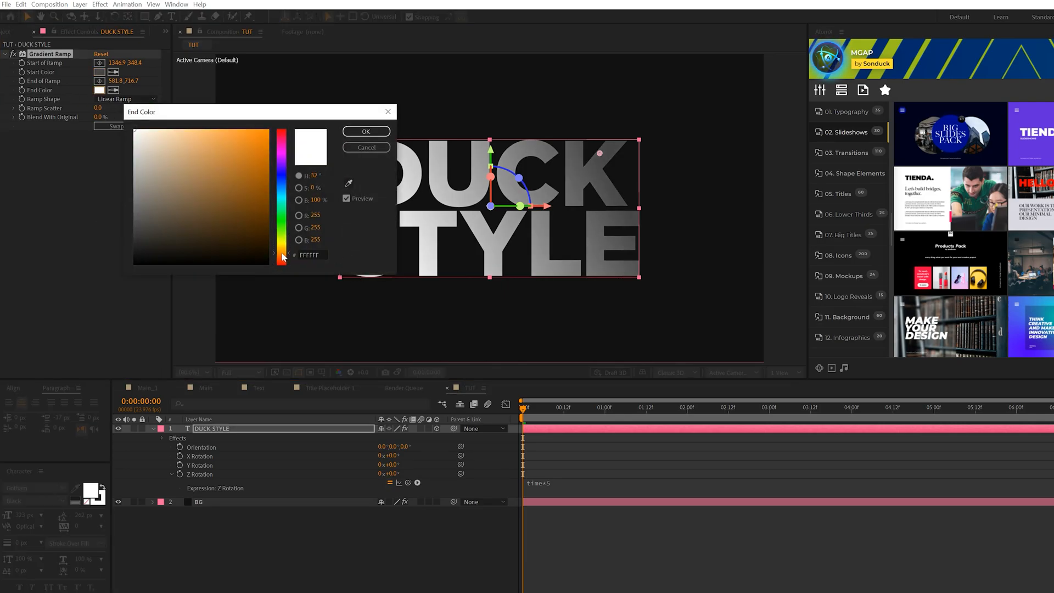
click(270, 252)
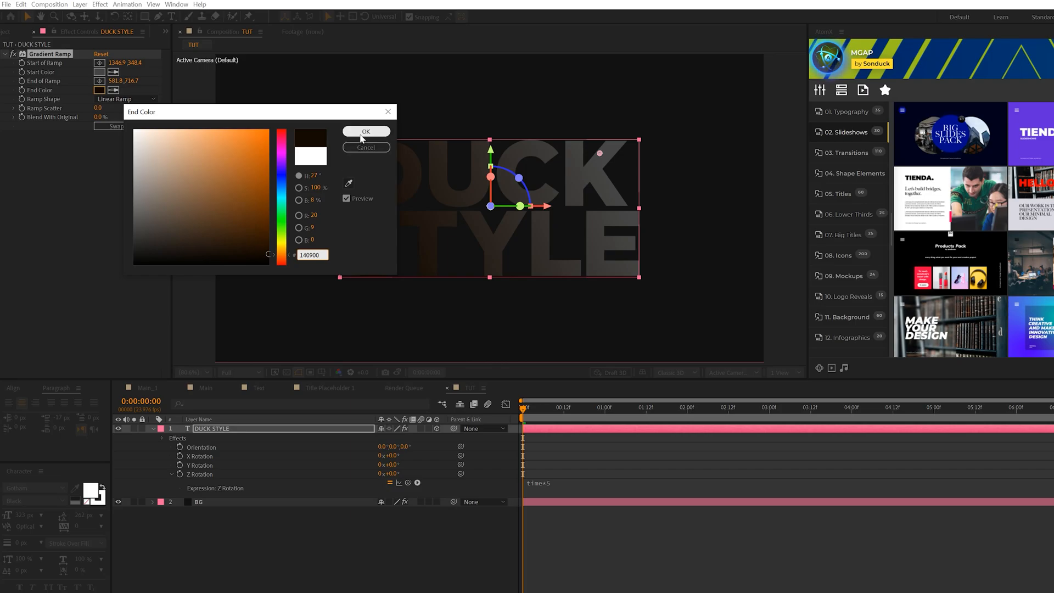
Step: Confirm the 140900 end colour, tilt the text in 3D and move the ramp points
click(366, 131)
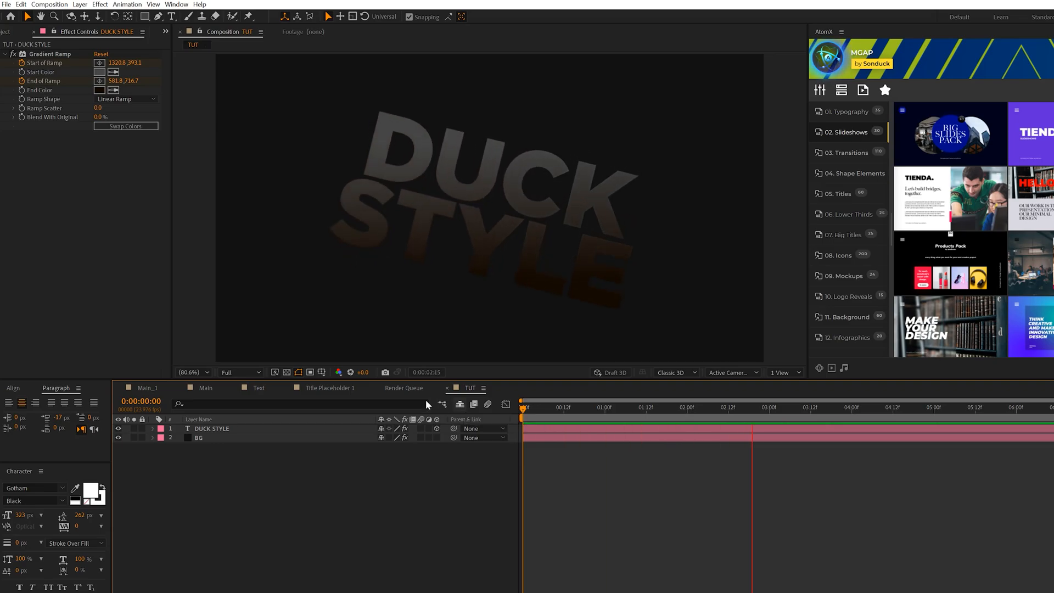
click(149, 388)
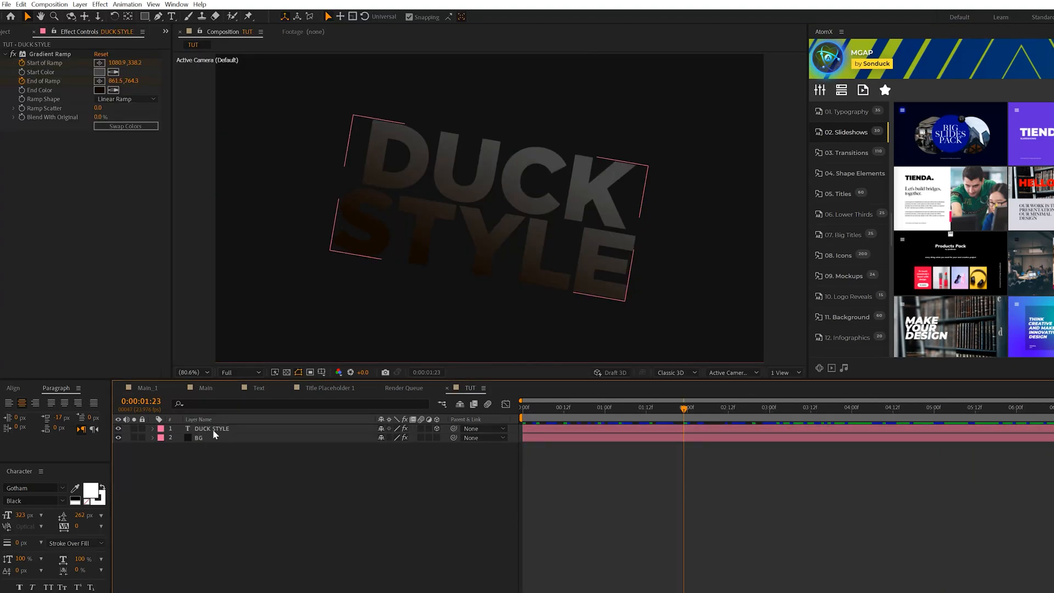
Step: Precompose DUCK STYLE as 'Placeholder 1' and re-enable its 3D switch
click(212, 428)
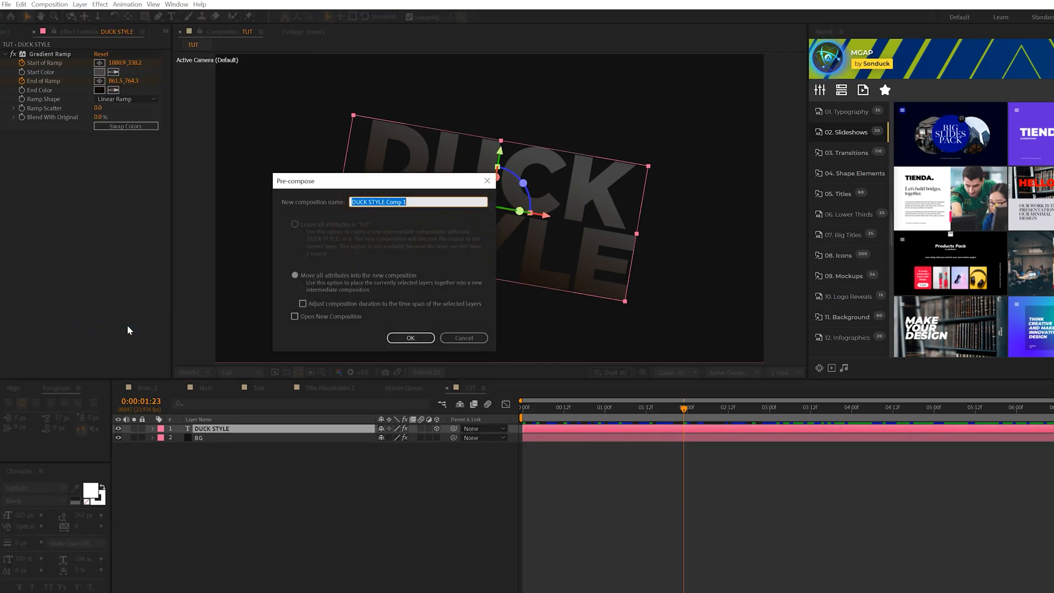
text(Placeholde)
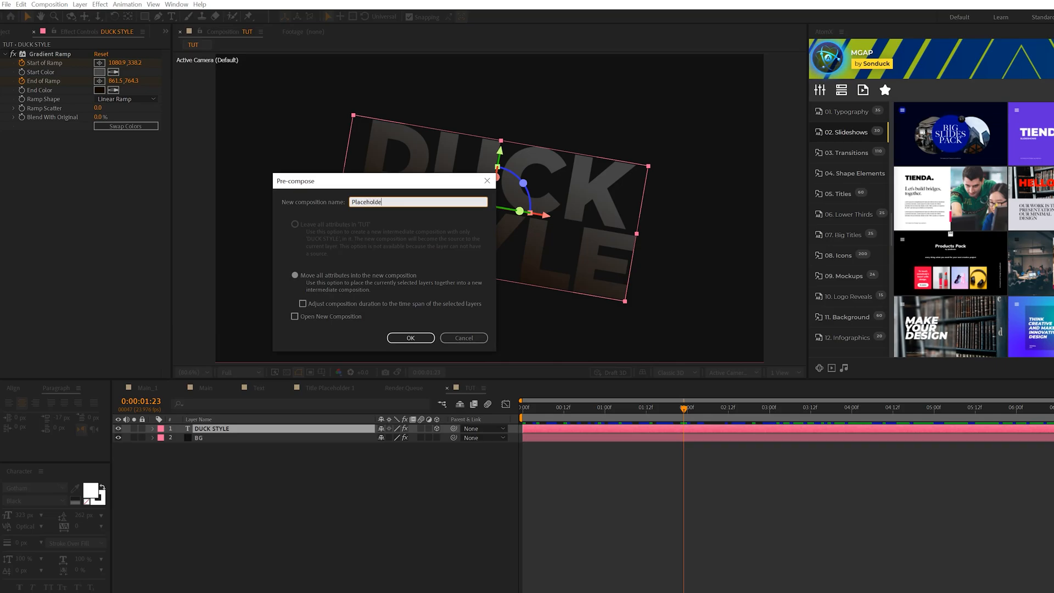
click(410, 338)
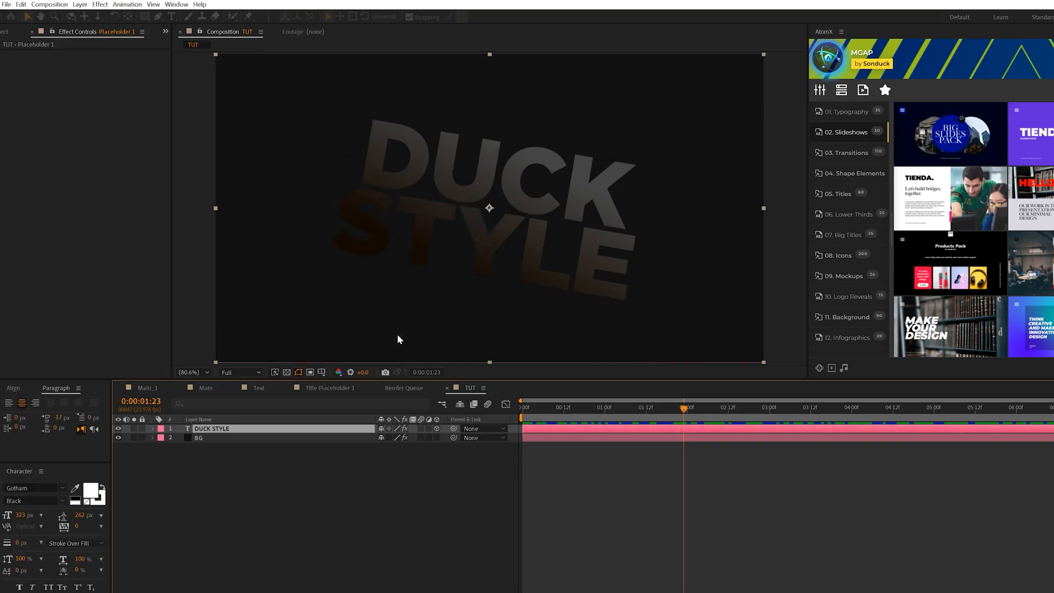
click(212, 428)
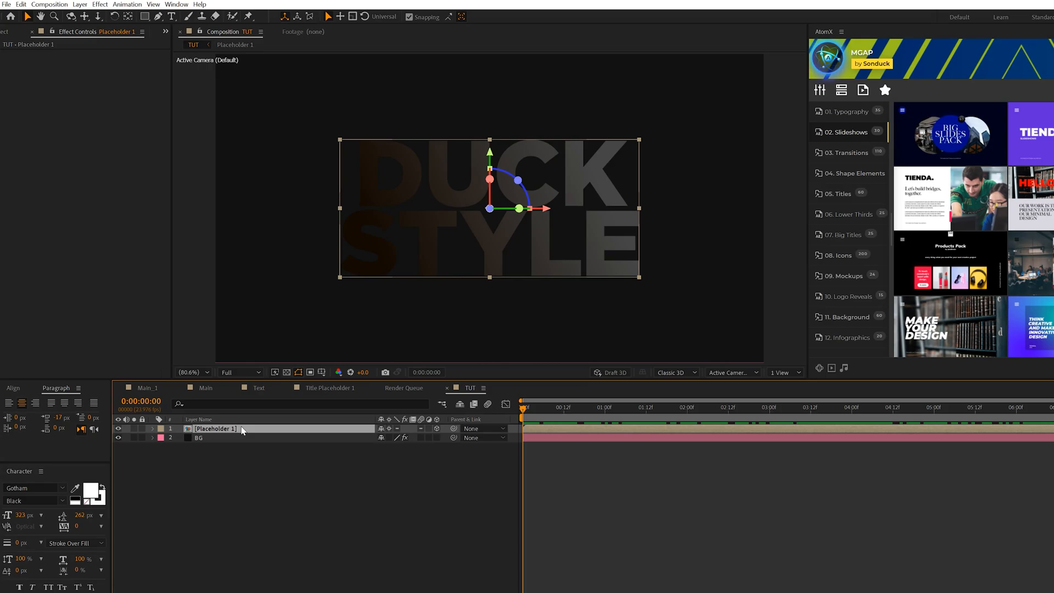
Step: Duplicate Placeholder 1 at Z position 1 with a 231903 Fill effect
click(21, 3)
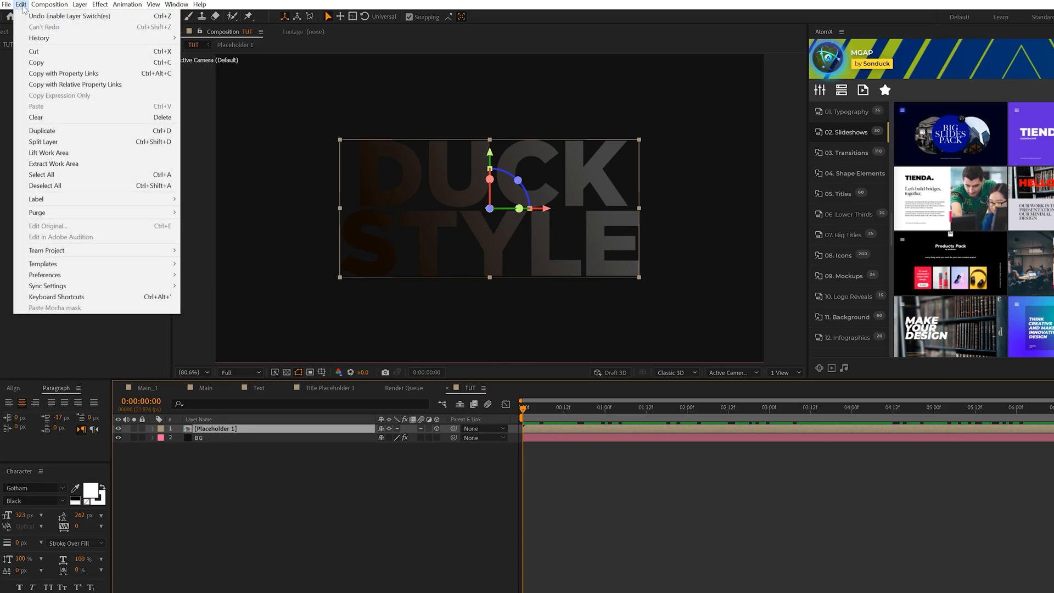
click(42, 131)
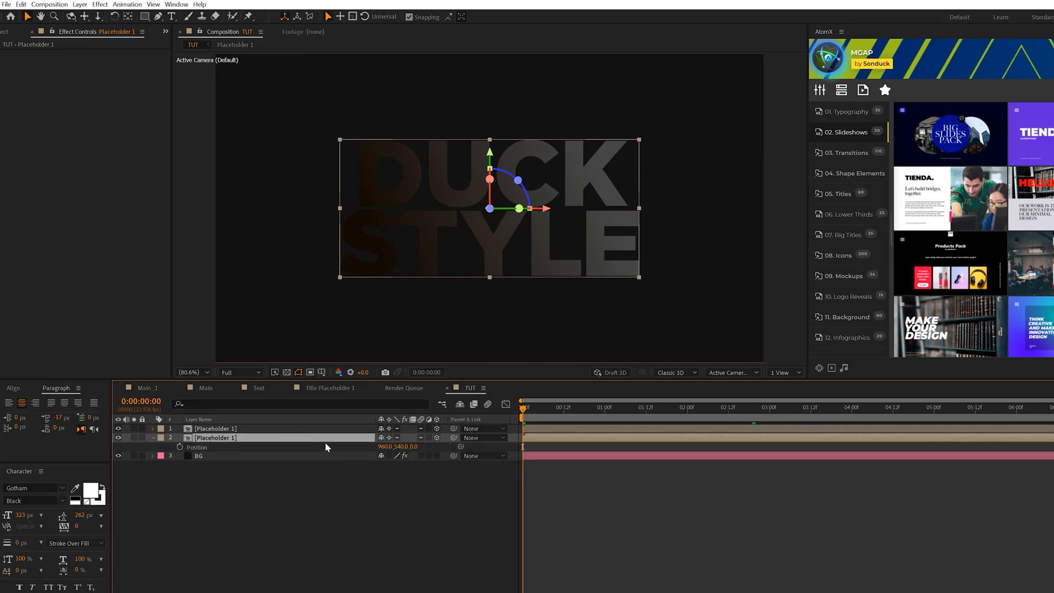
click(419, 446)
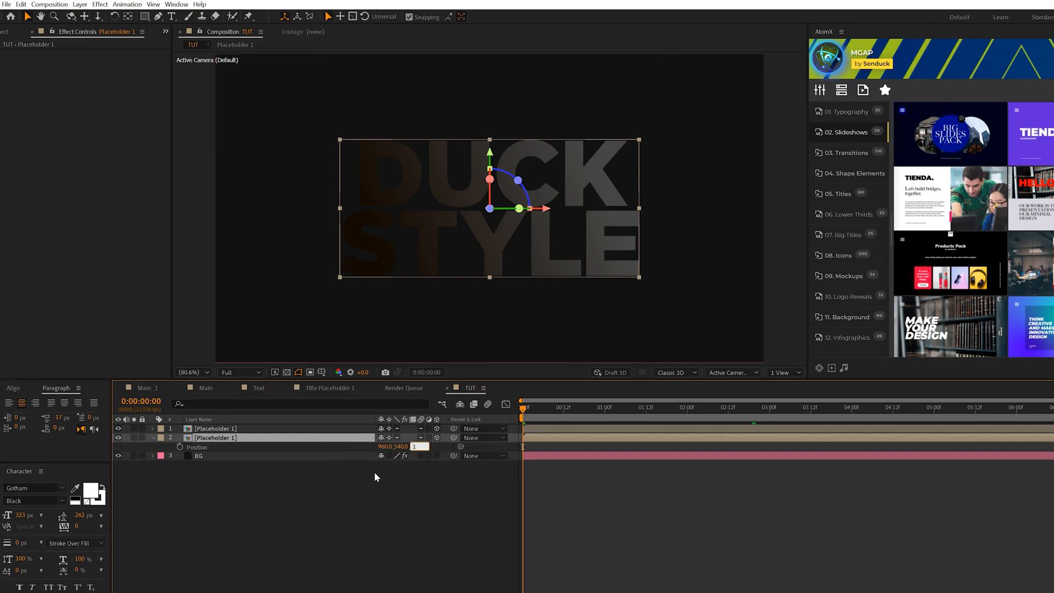
click(100, 3)
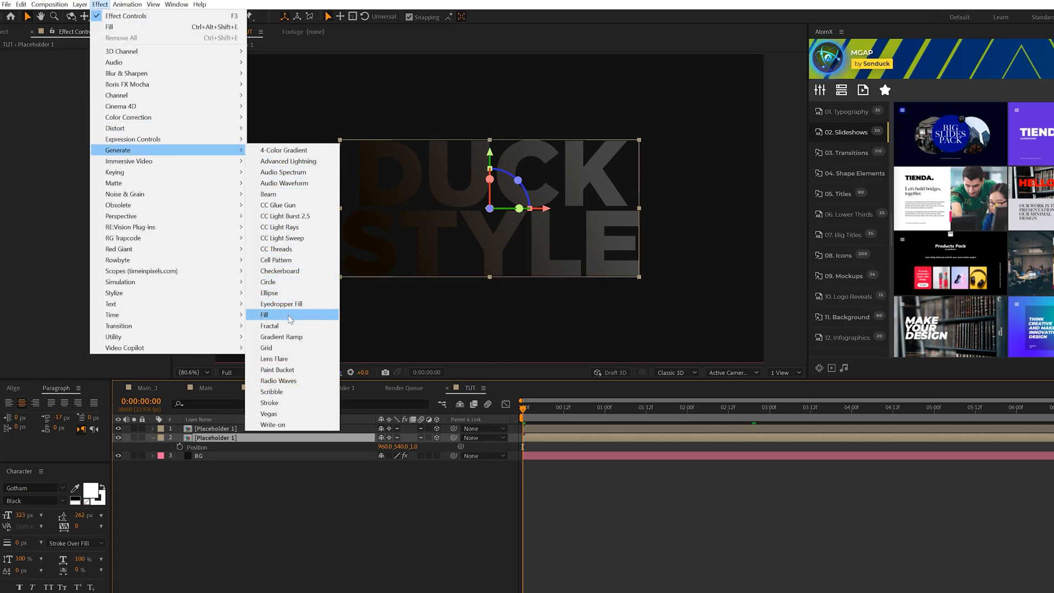
click(264, 315)
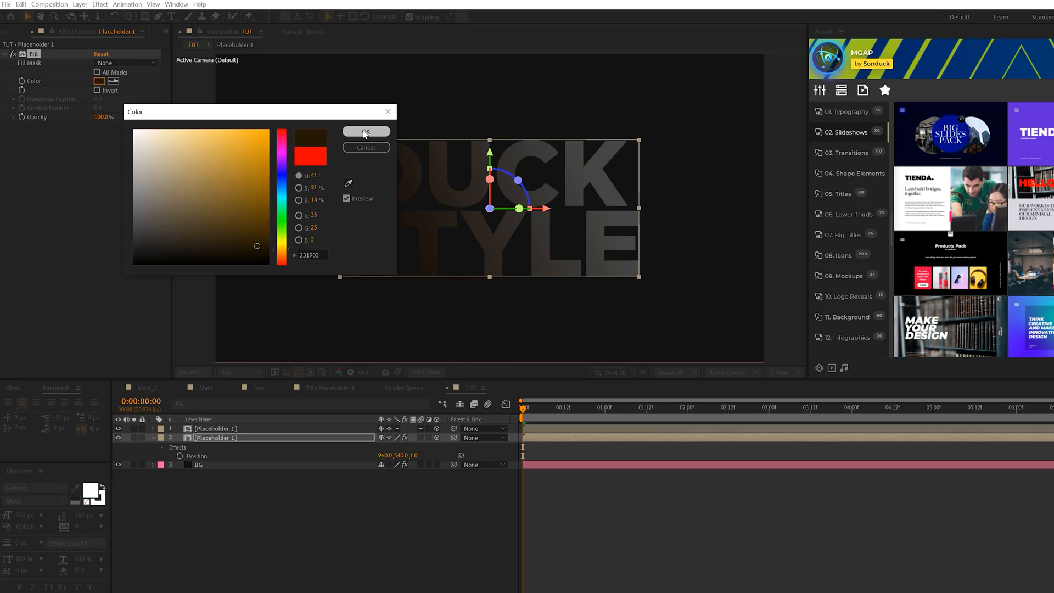
click(365, 131)
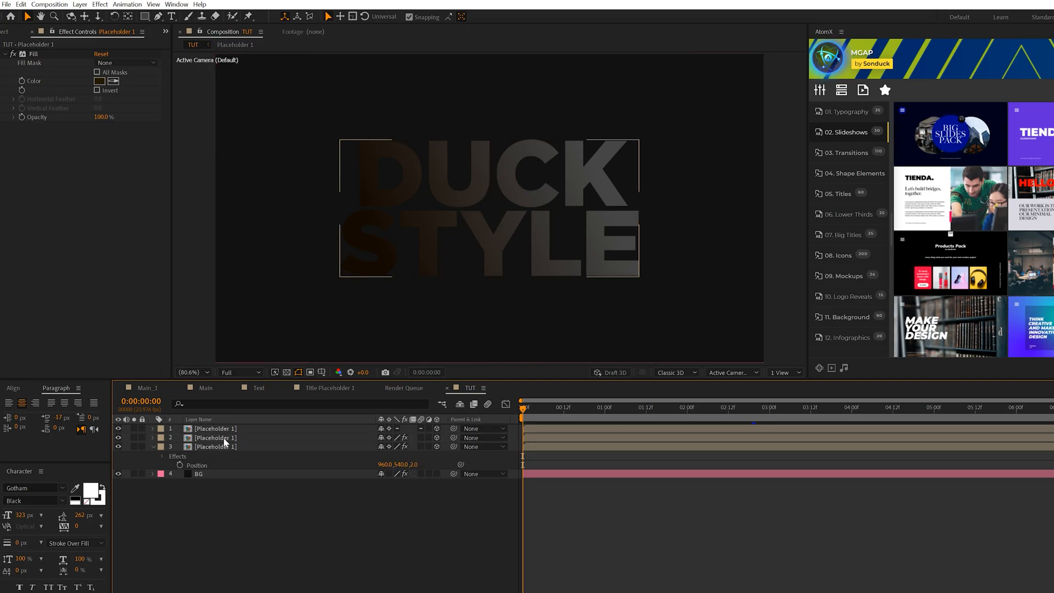
Step: Duplicate more placeholder copies, each pushed one step deeper in Z
click(216, 437)
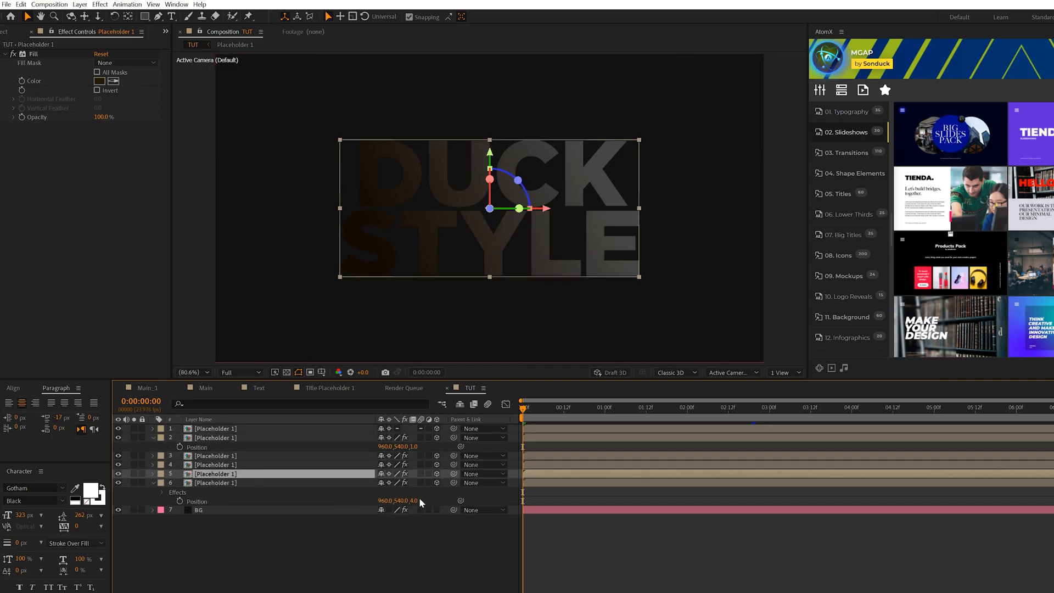
click(215, 482)
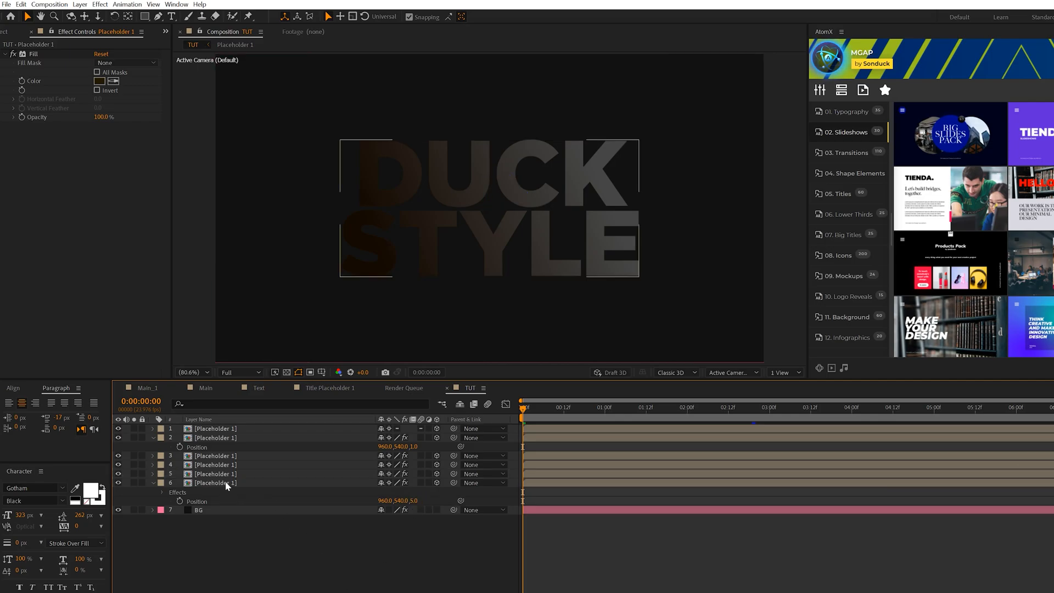
click(215, 483)
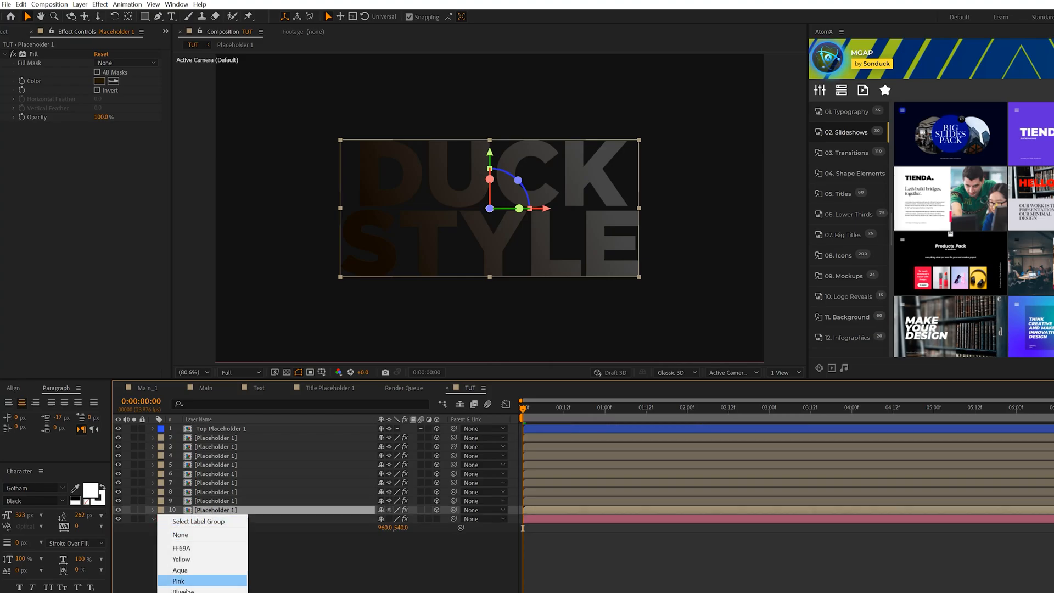
Step: Give layer 10 a green label and an orange F88A00 fill
click(178, 581)
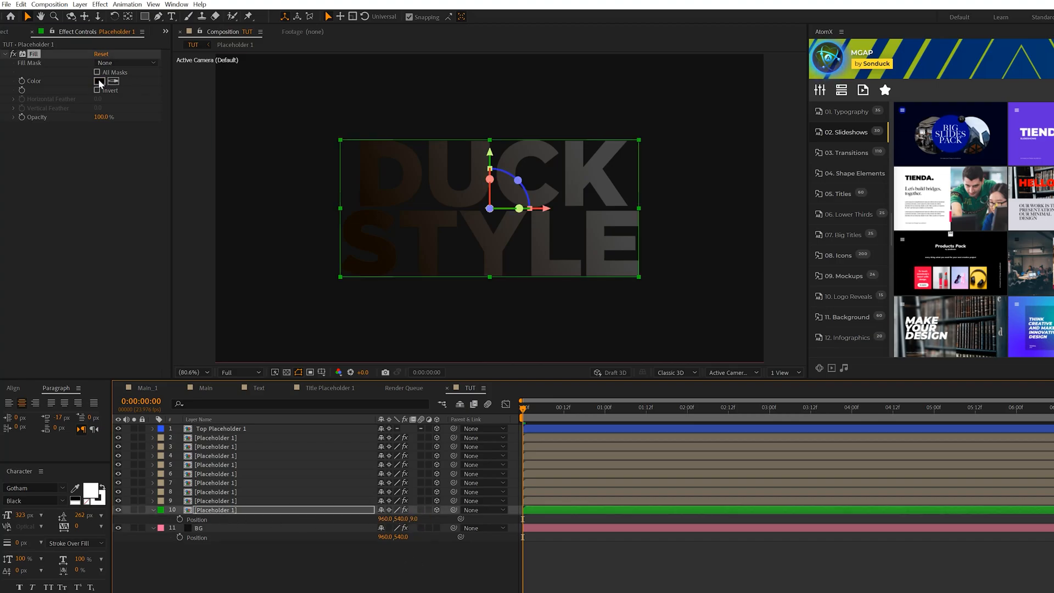
click(100, 81)
text(F88A00)
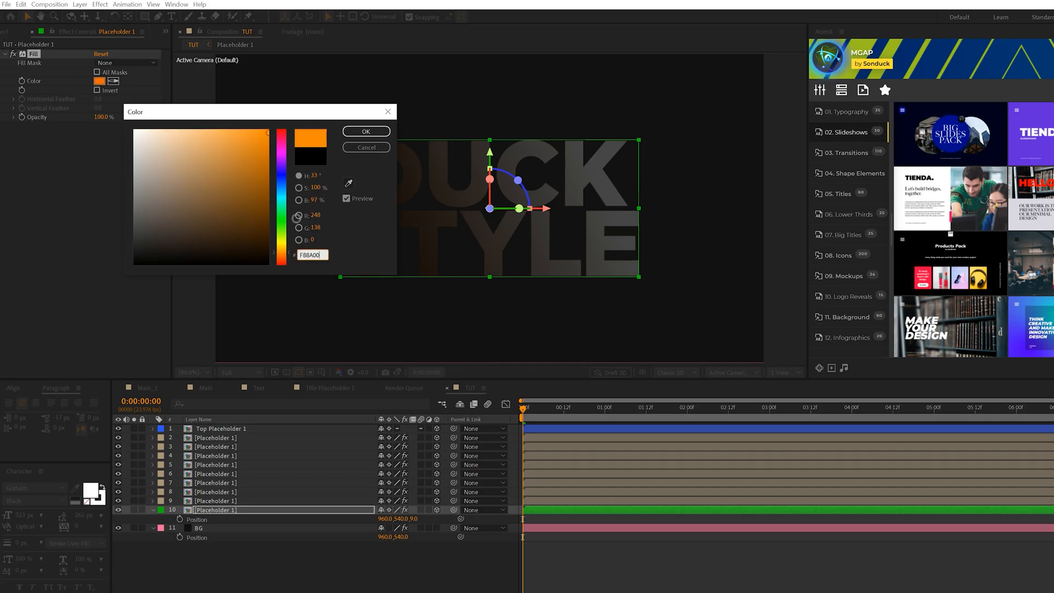
click(366, 131)
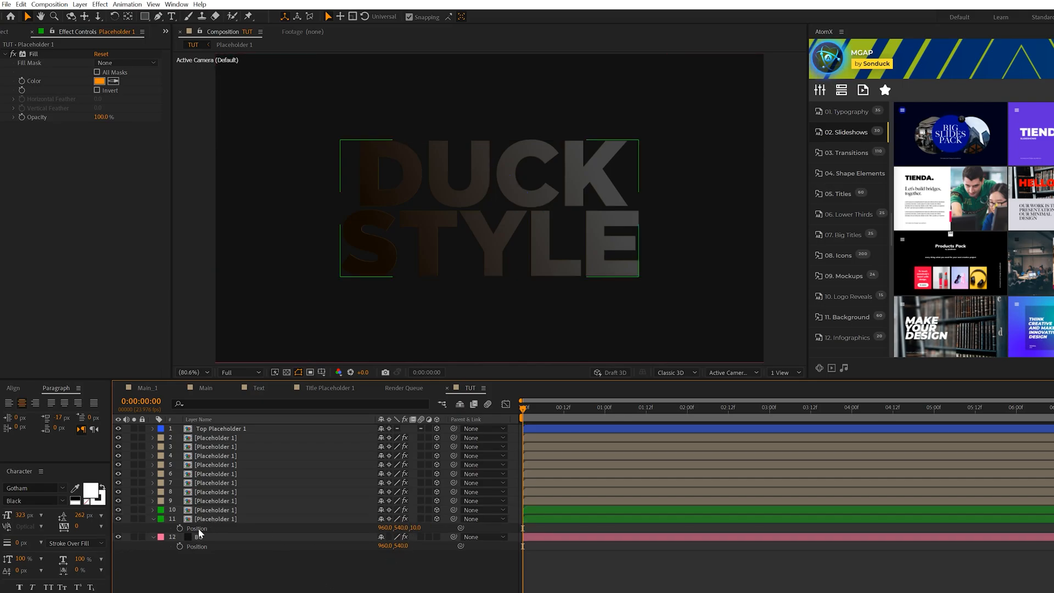
Step: Duplicate the orange placeholder copies at increasing Z depths for orange-edged extrusion
click(216, 519)
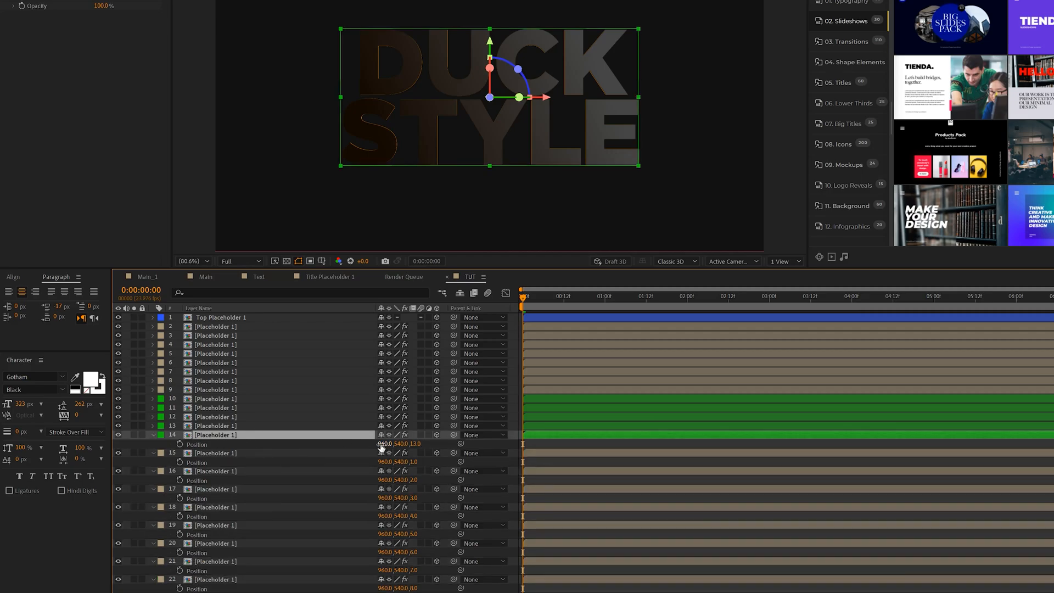
click(215, 452)
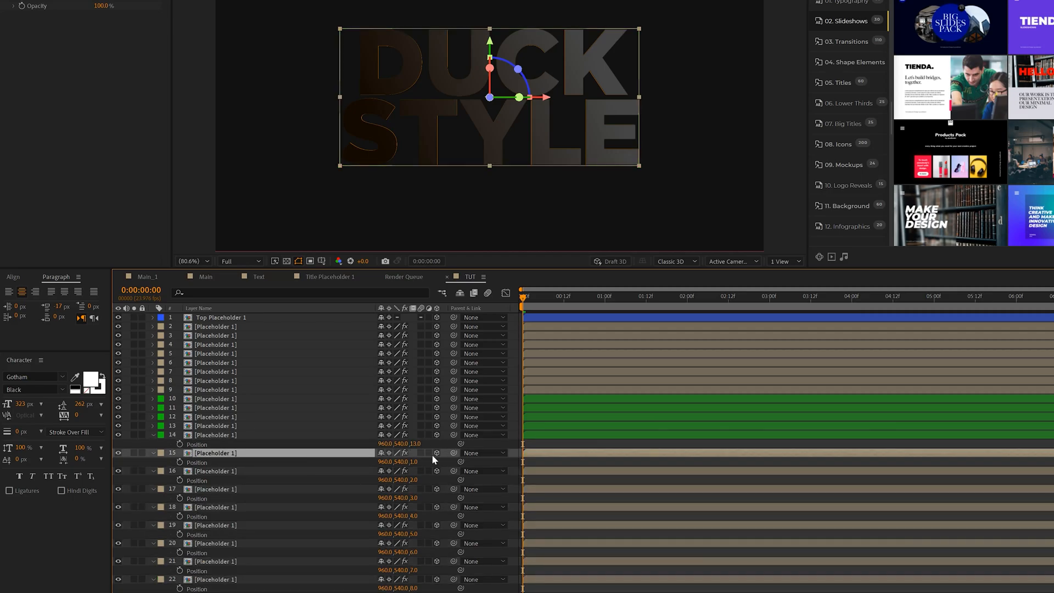
scroll(down, 3)
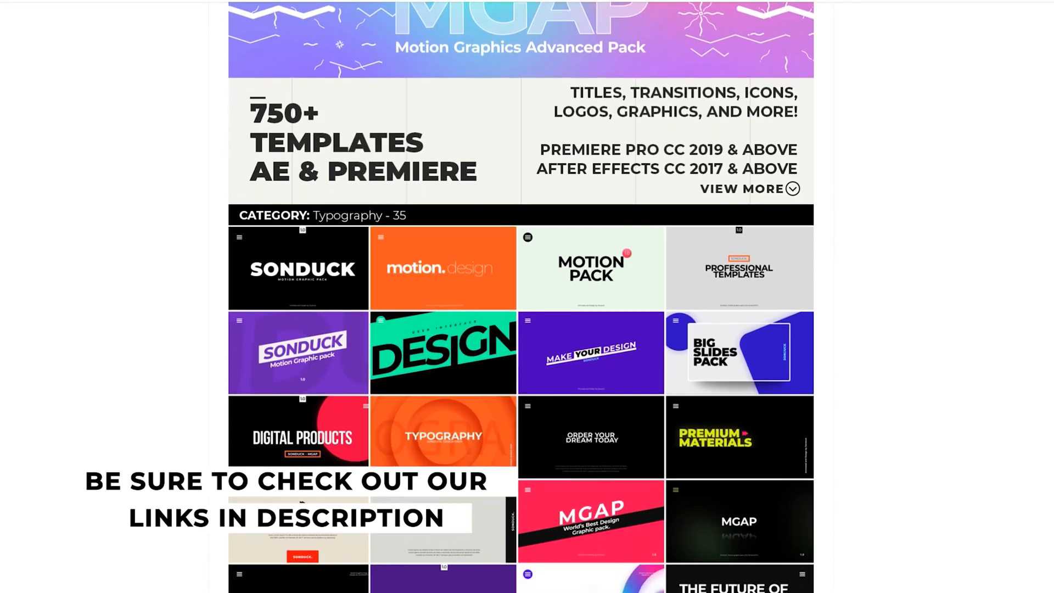
scroll(down, 3)
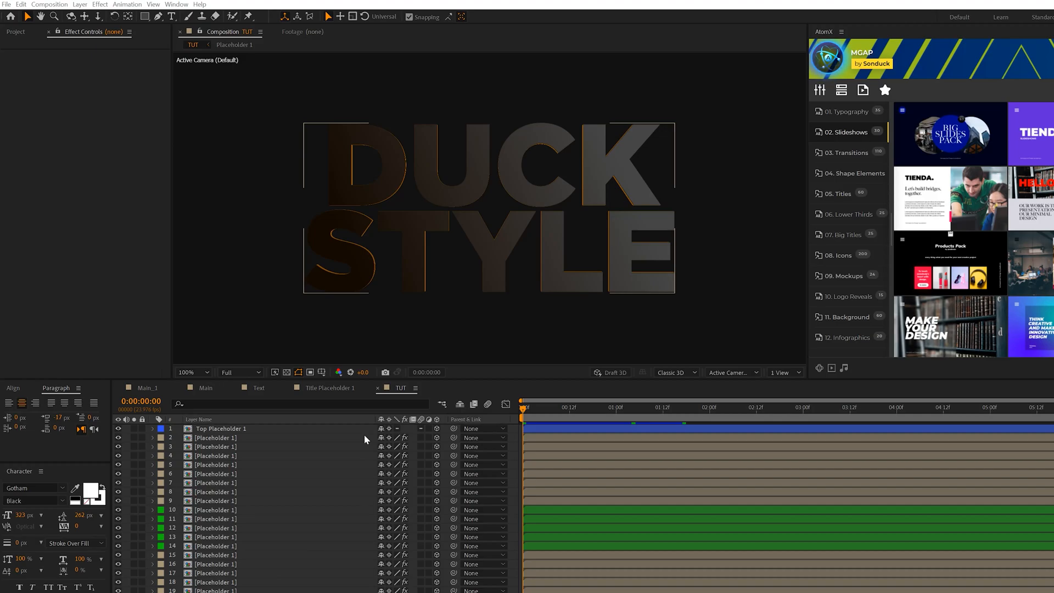
Step: Set the preview to Quarter resolution and add a new Camera 1 layer
click(239, 372)
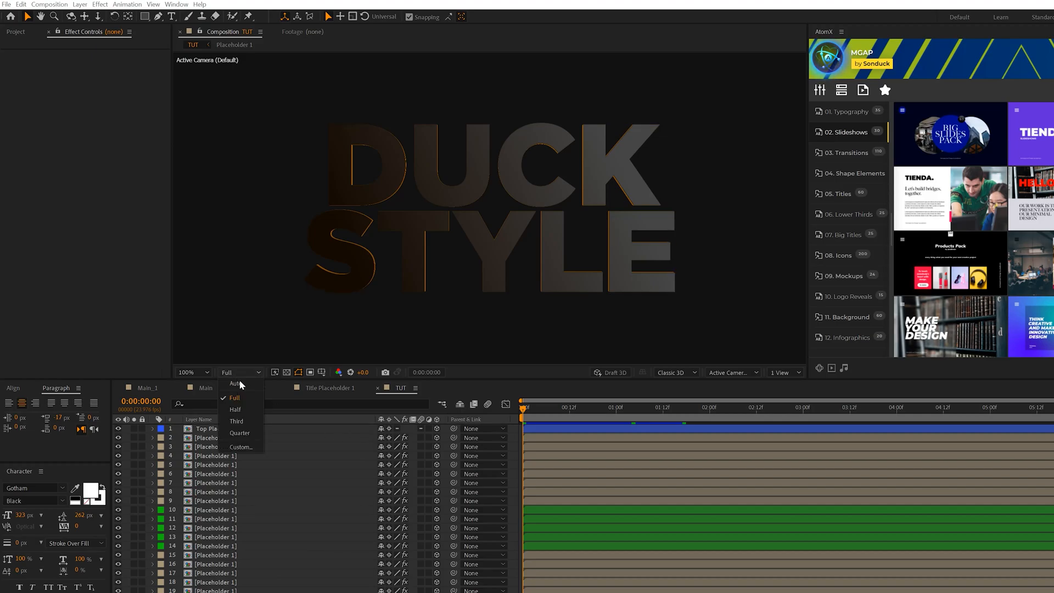
click(239, 432)
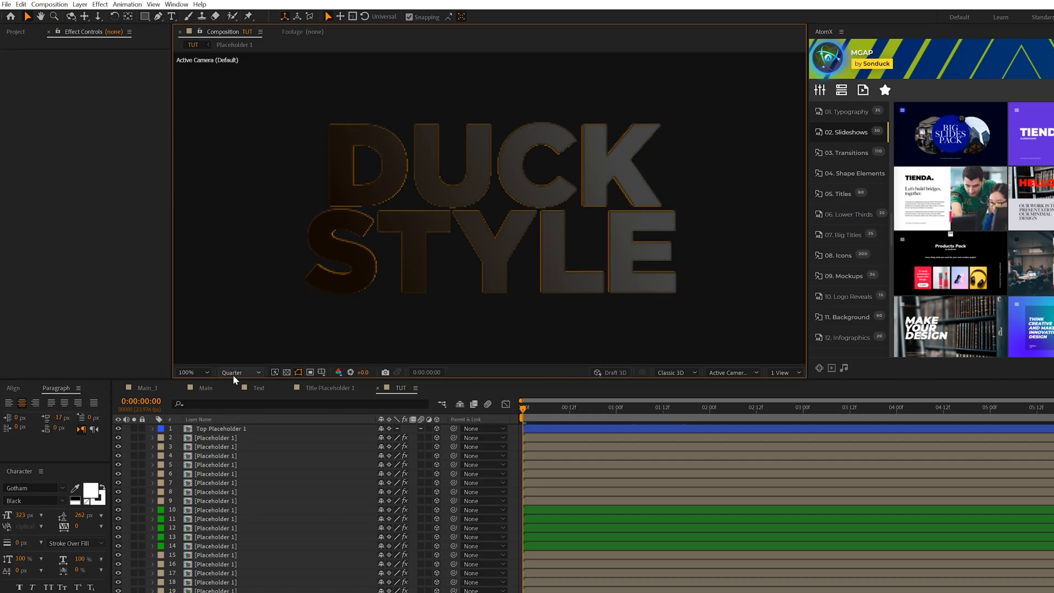
click(79, 4)
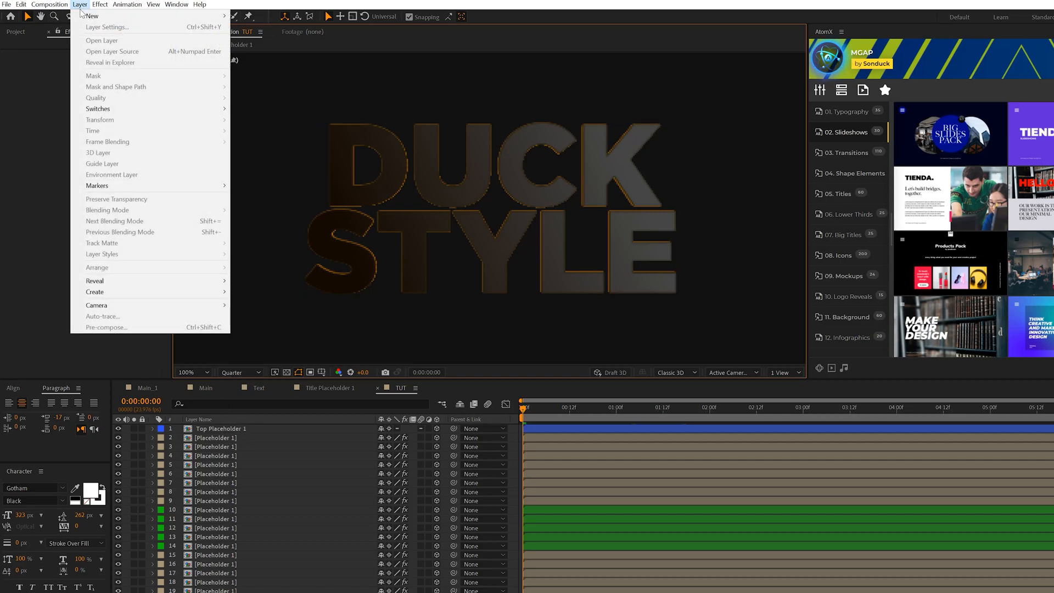
click(96, 305)
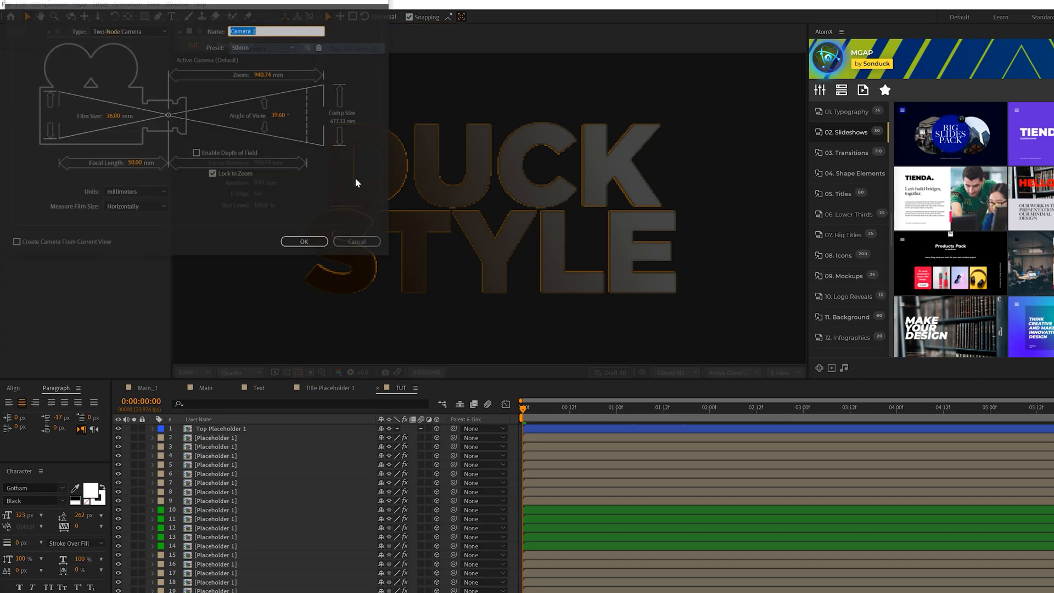
click(304, 242)
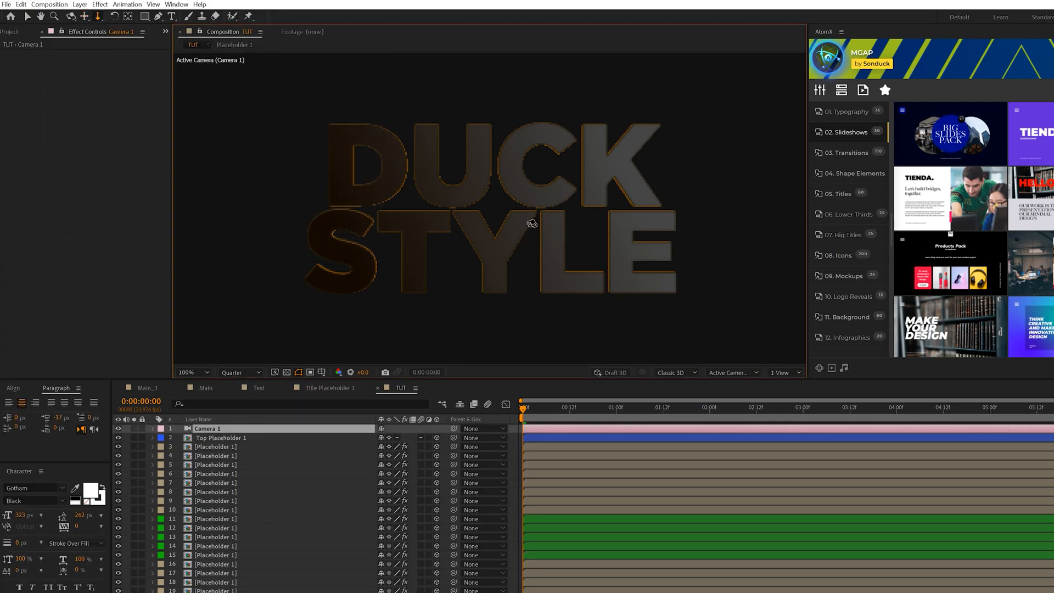
mouse_move(466, 178)
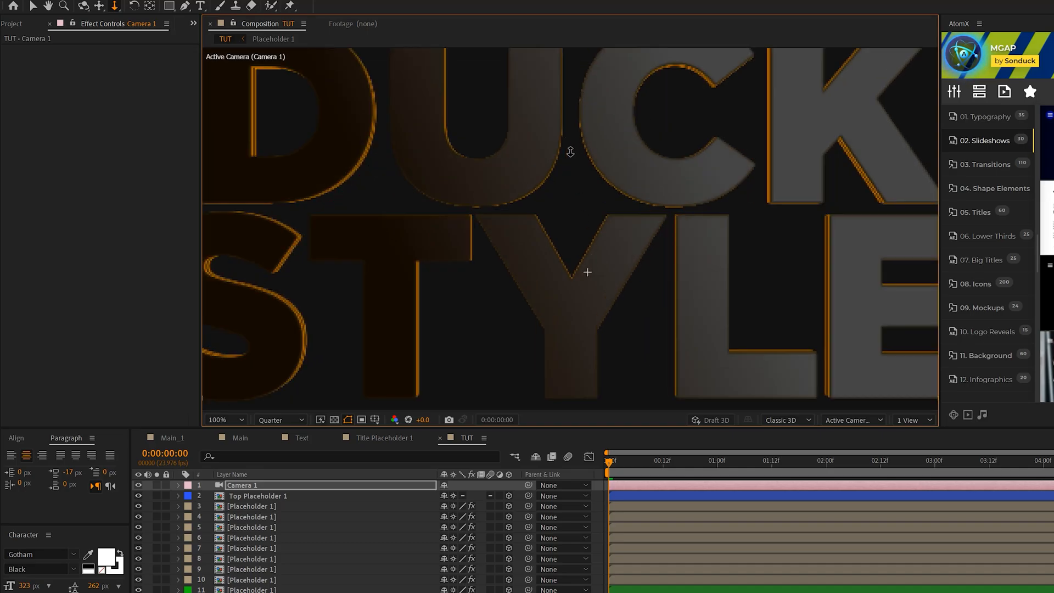
Step: Orbit Camera 1 to a steep angle showing the letters' orange-striped sides
click(221, 420)
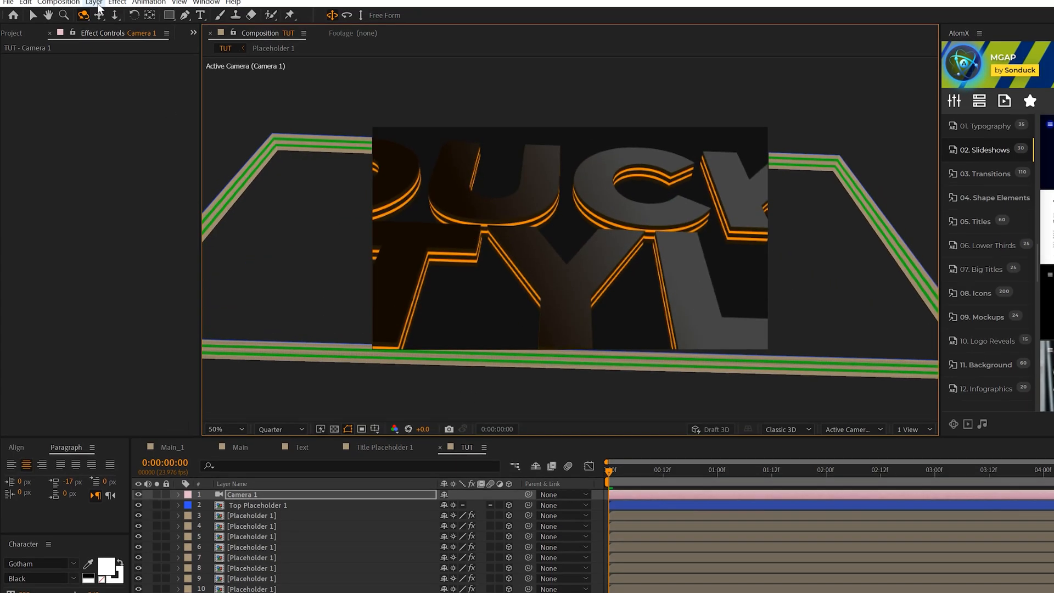
Step: Add a null object layer to serve as the Camera Null controlling Camera 1
click(93, 4)
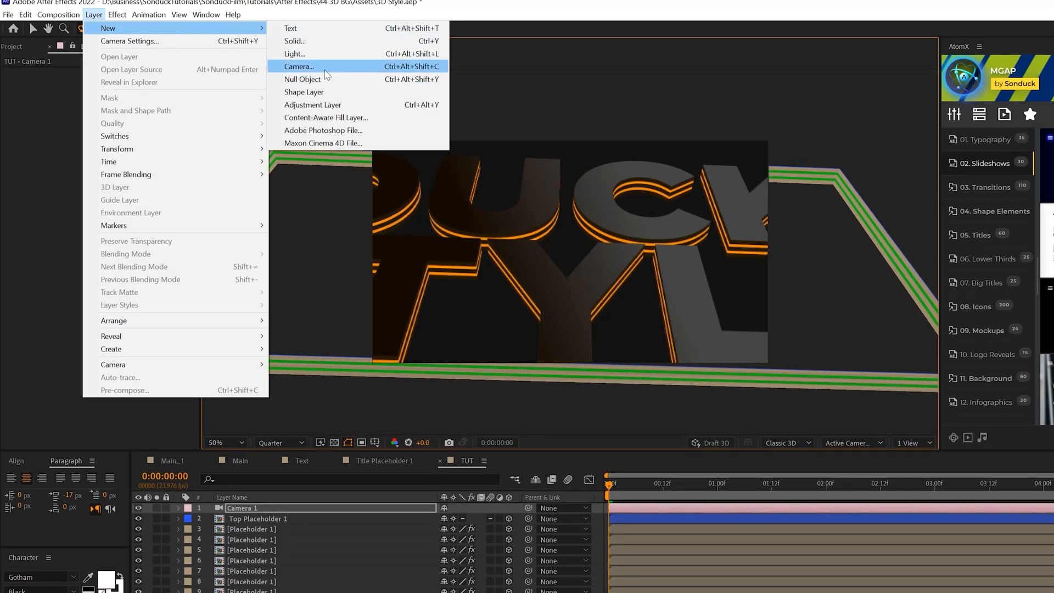
click(302, 79)
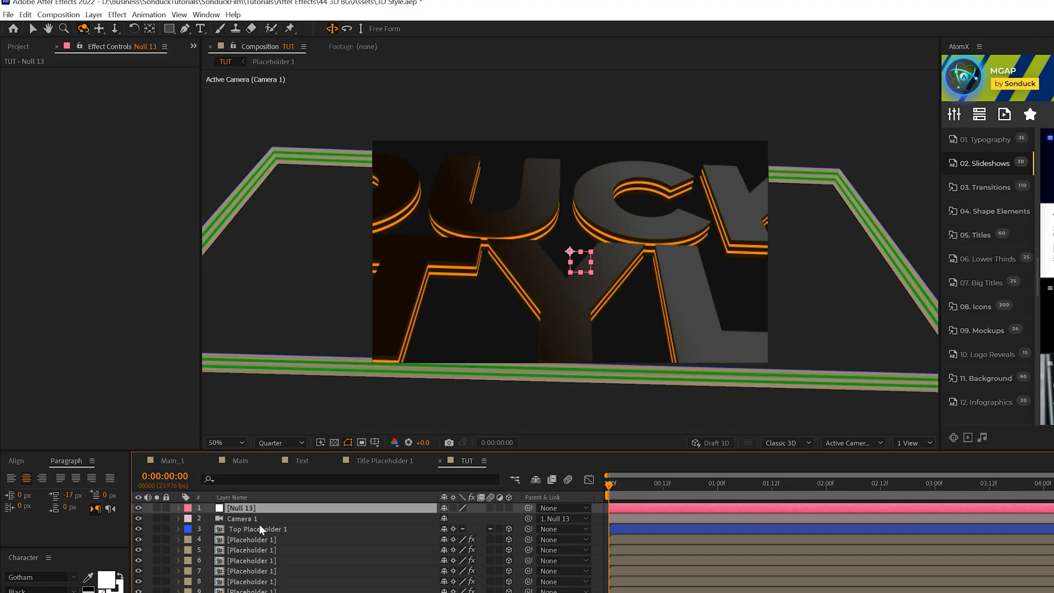
click(178, 507)
text(Camera Null)
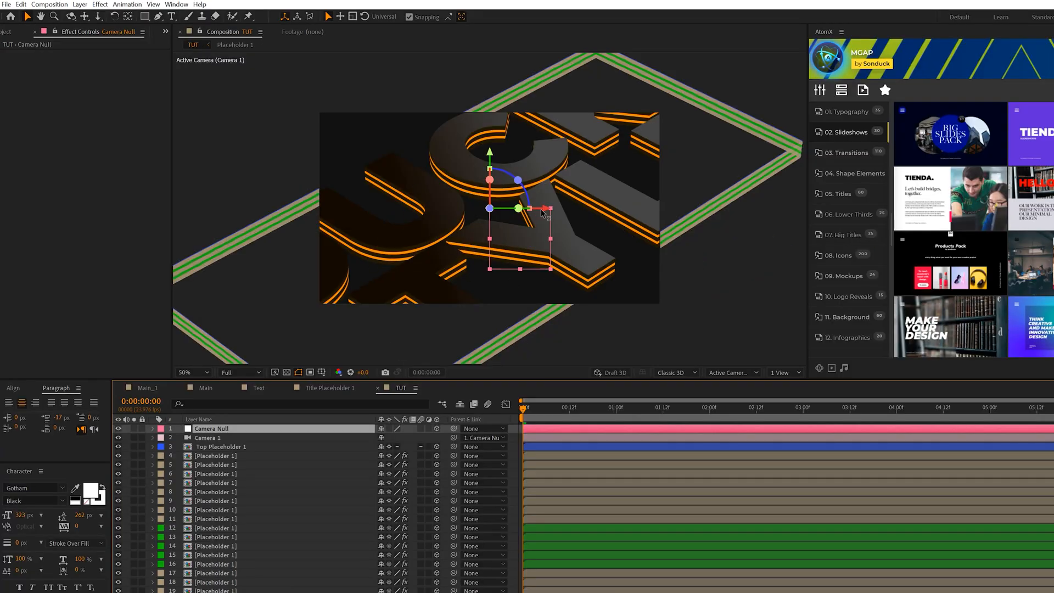
Step: Place a new adjustment layer above the green-labelled orange stripe layers
click(146, 388)
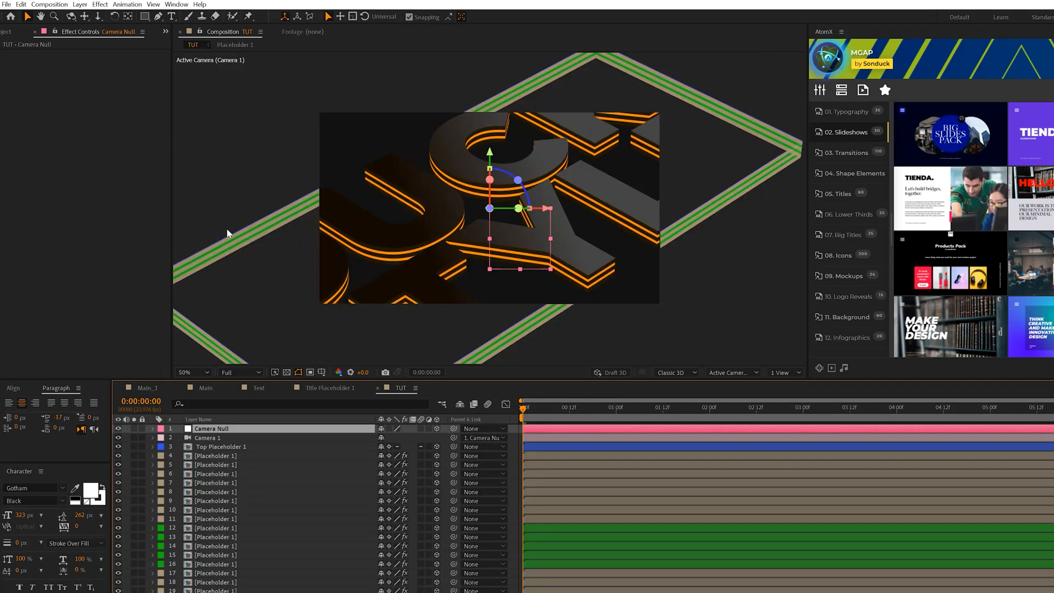
click(79, 4)
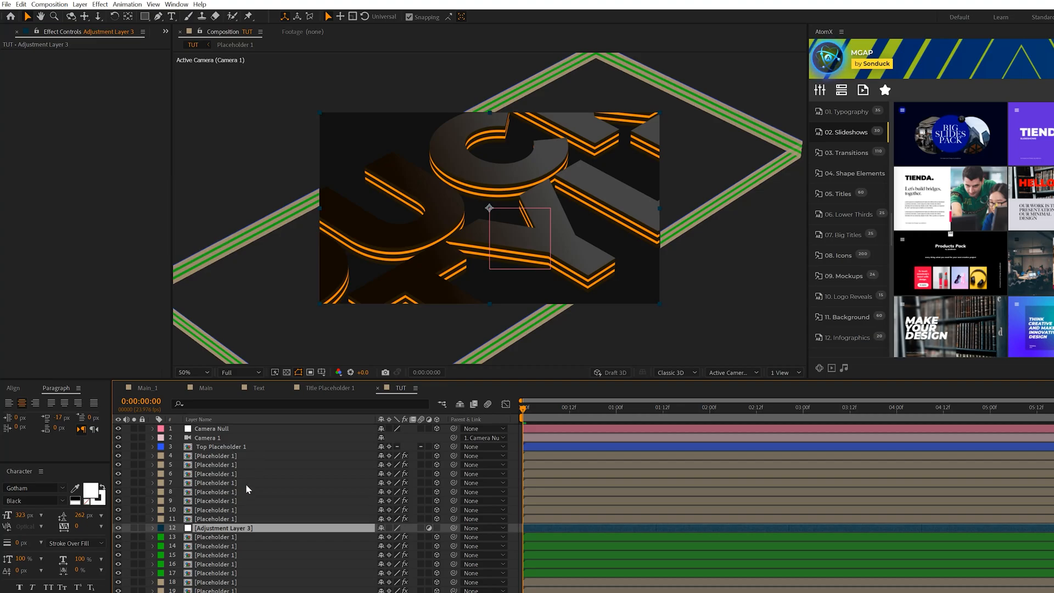
mouse_move(248, 489)
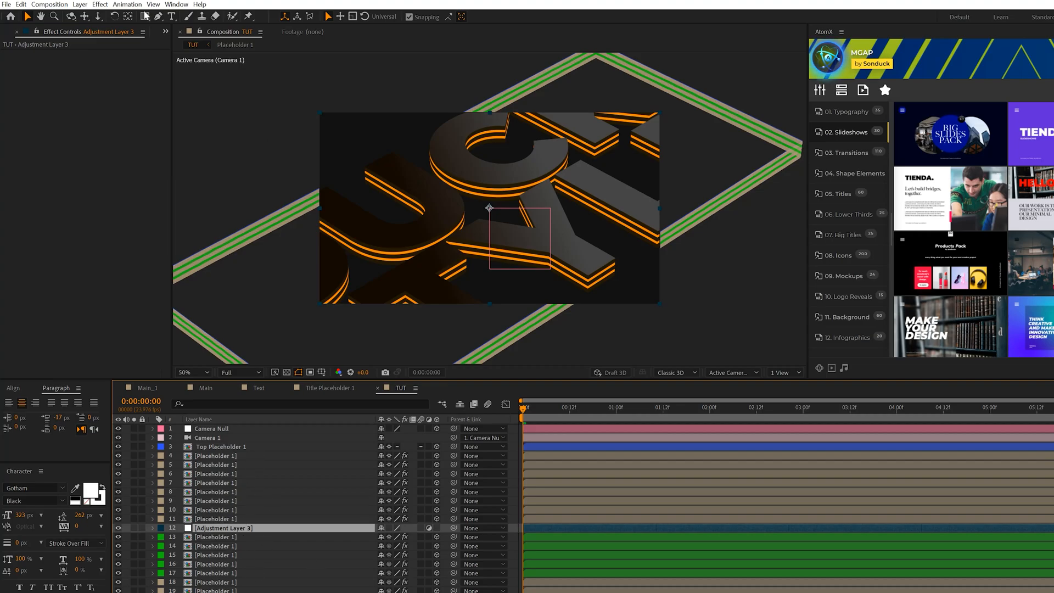
Step: Apply Glow to the adjustment layer and enter a Glow Radius wiggle expression ending in 30
click(99, 3)
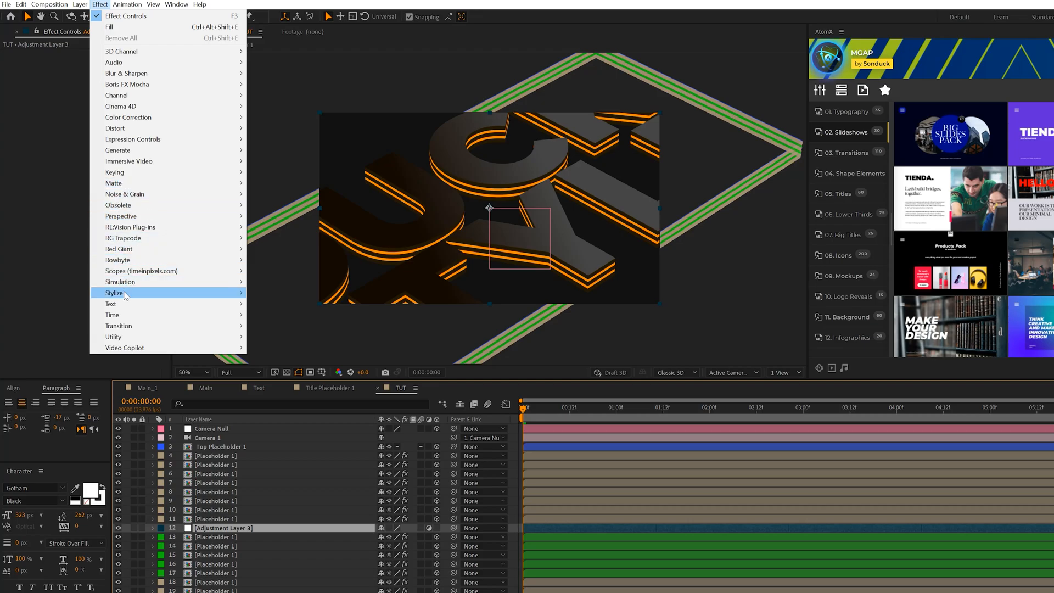
click(114, 293)
text(wiggle(2,)
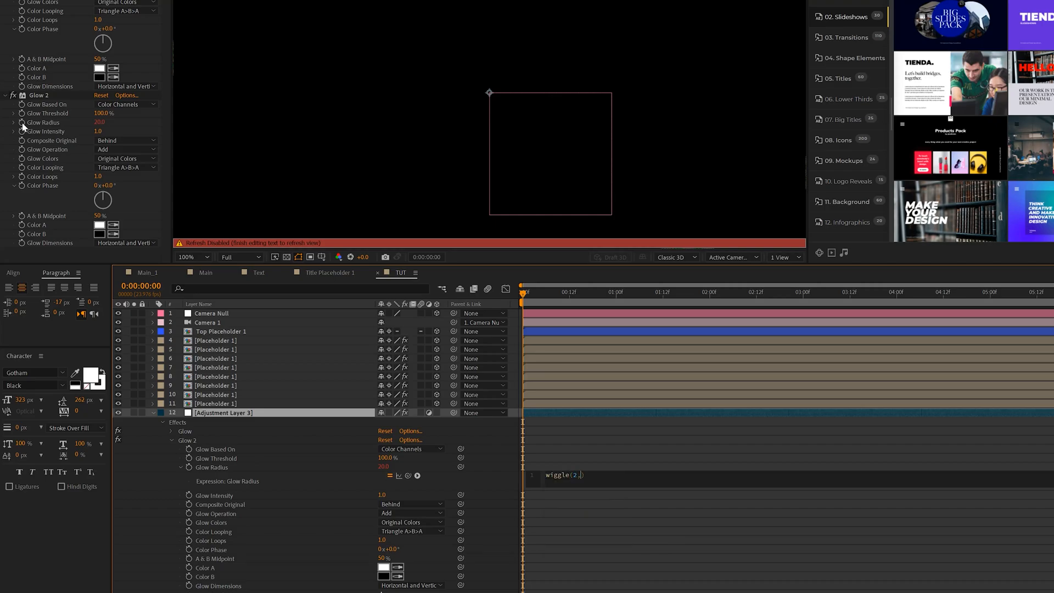
text(30))
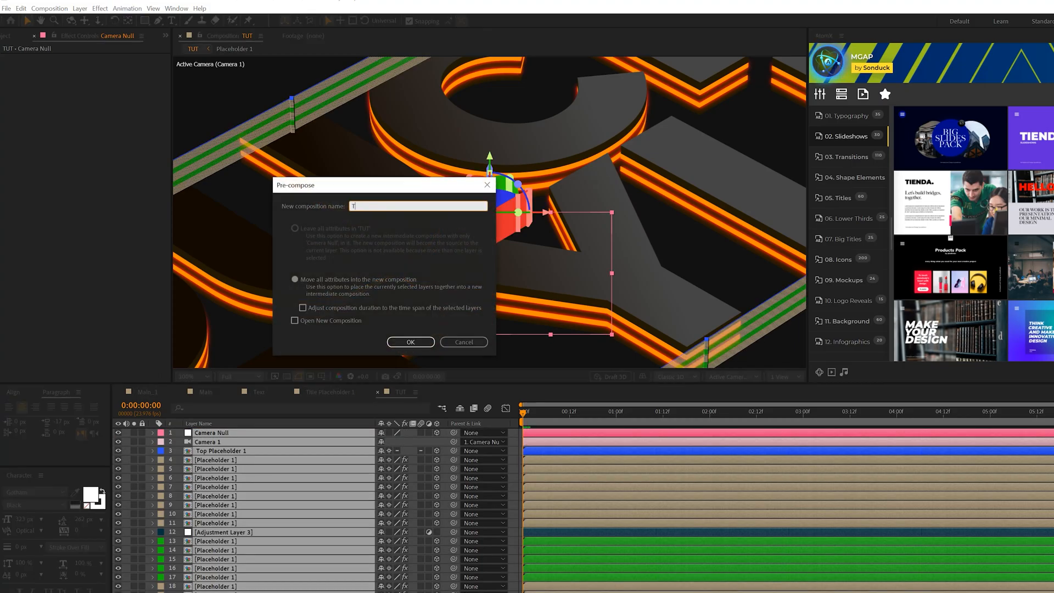
Step: Name the new precomp 'TEXT BG' and confirm the grouping
text(TEXT BG)
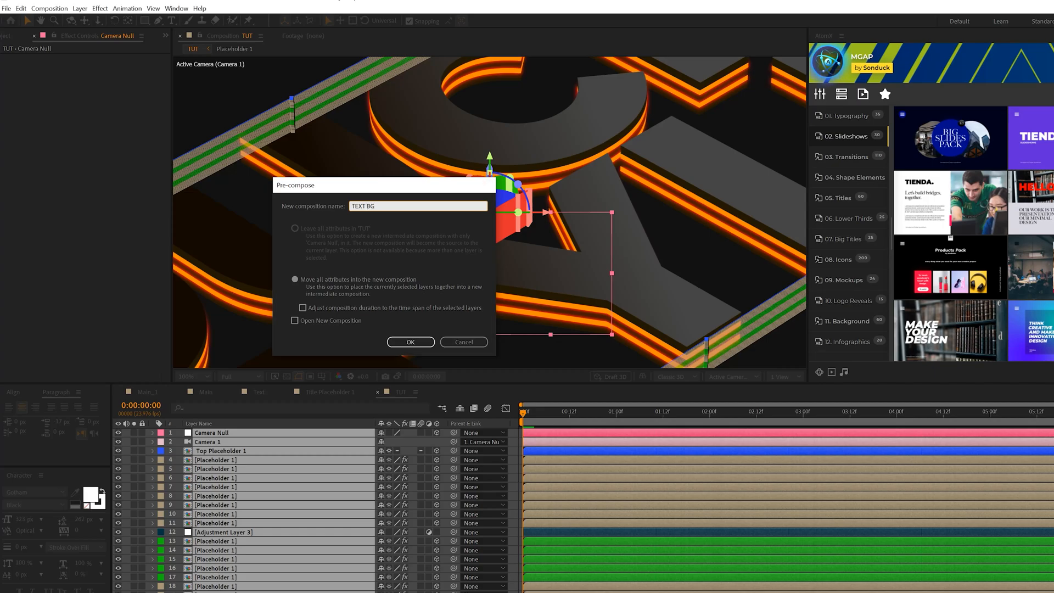
click(411, 342)
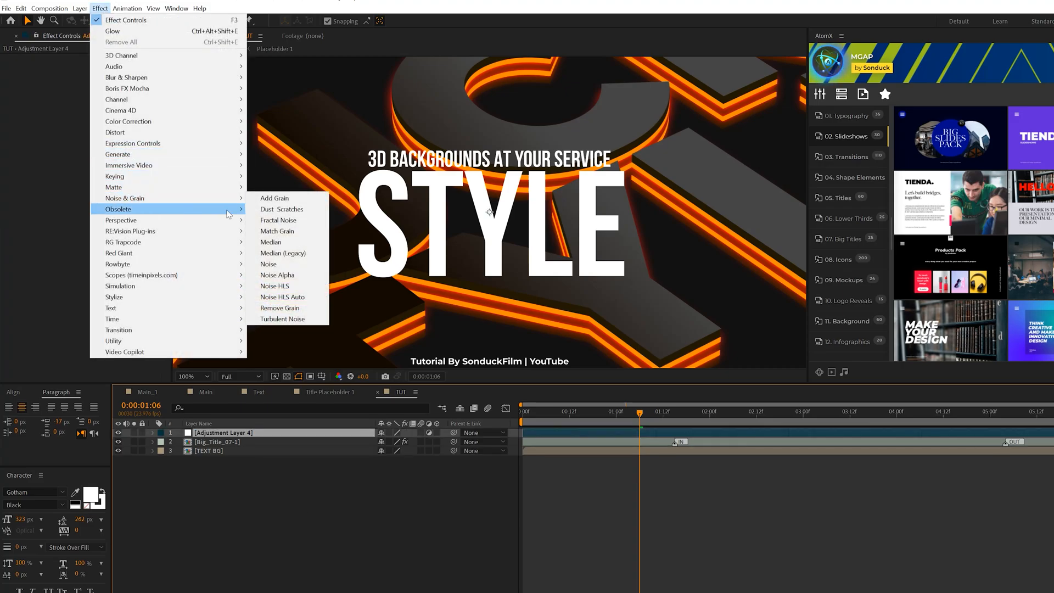
Step: Add Noise to the adjustment layer with color noise off, then show the Main_1 composition
click(269, 264)
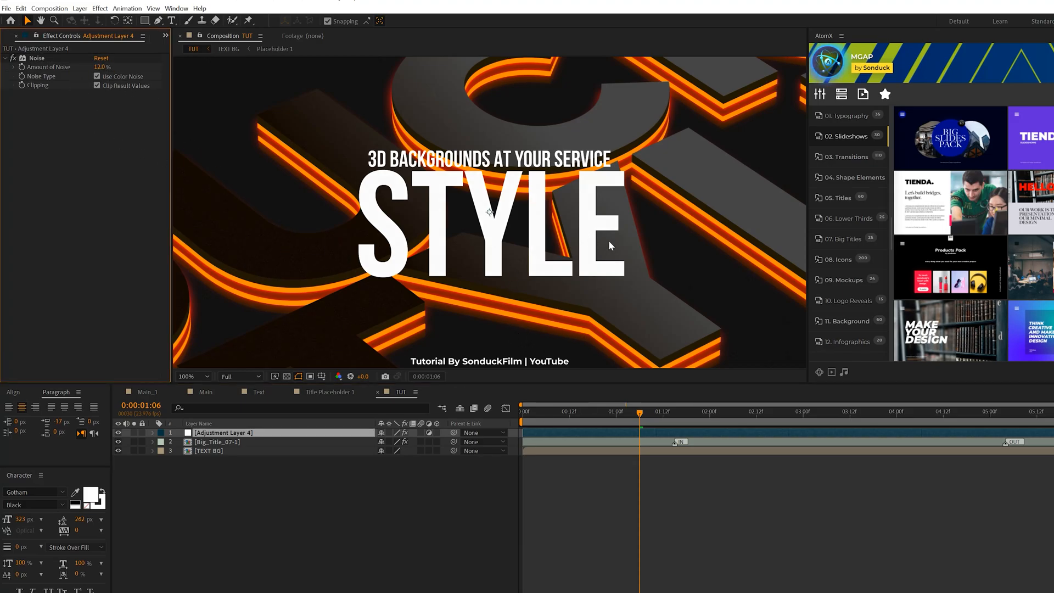
click(97, 76)
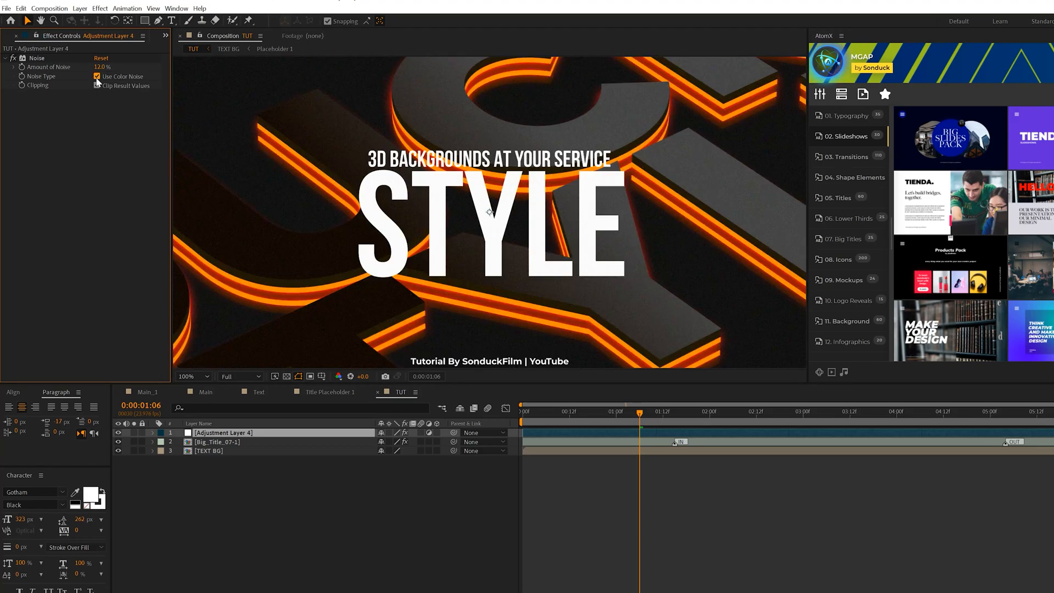
click(97, 76)
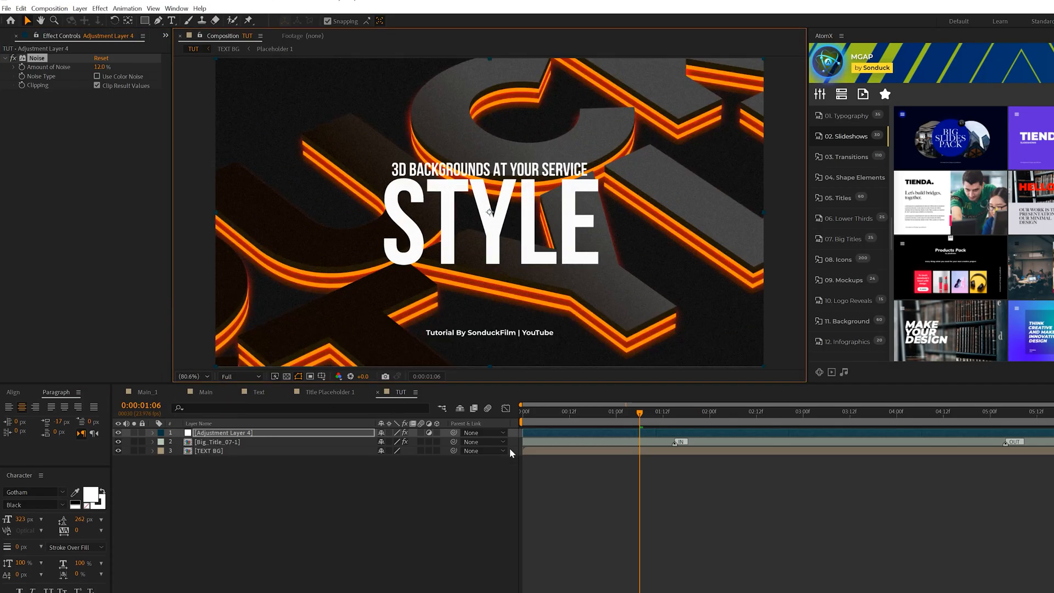
click(145, 392)
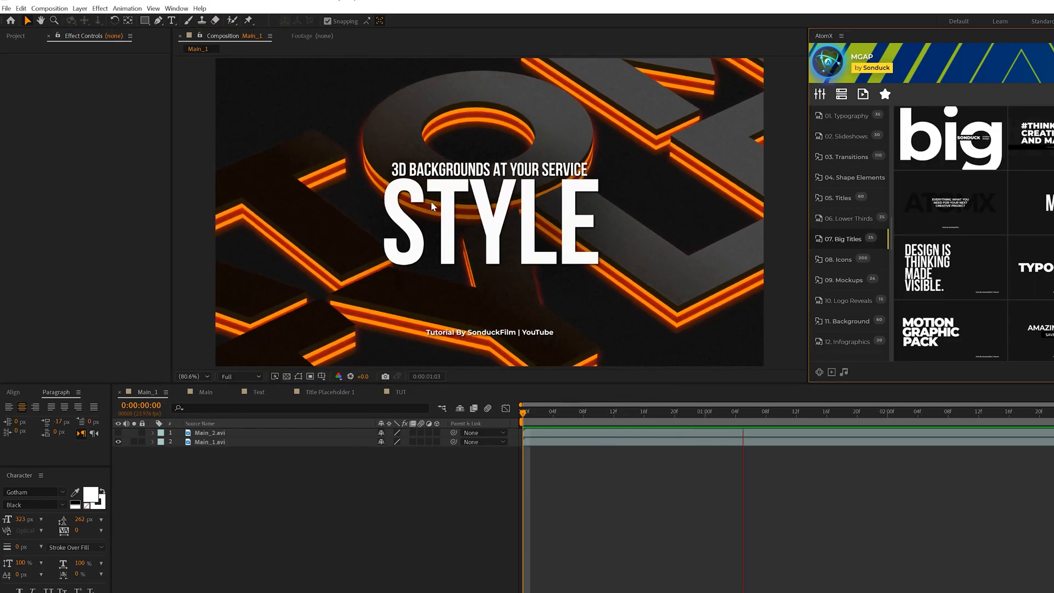